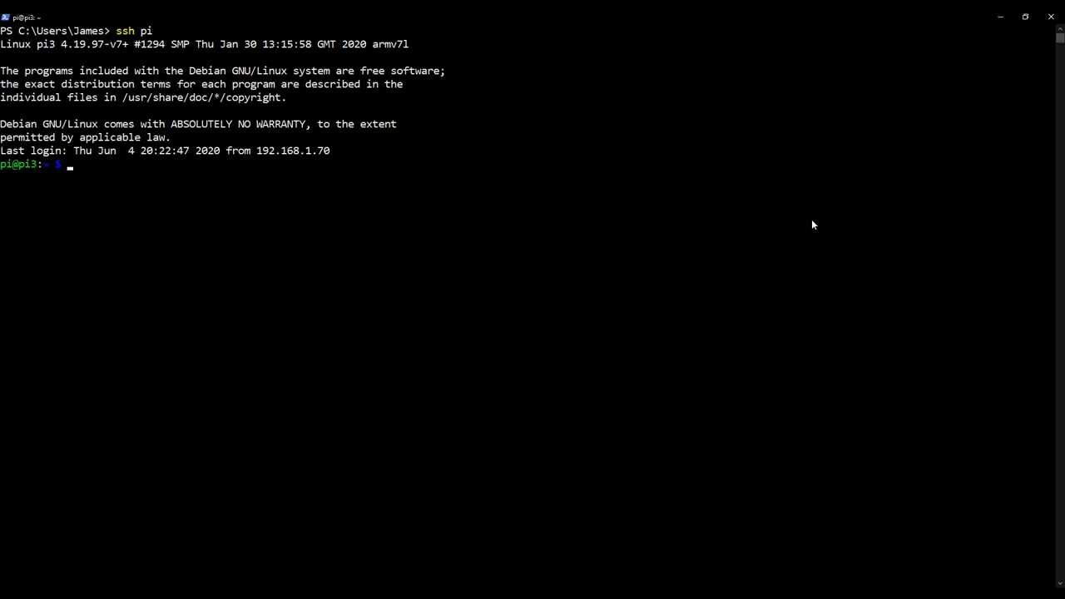
# Clear the terminal and refresh package lists with sudo apt-get update.
pyautogui.write('cl')
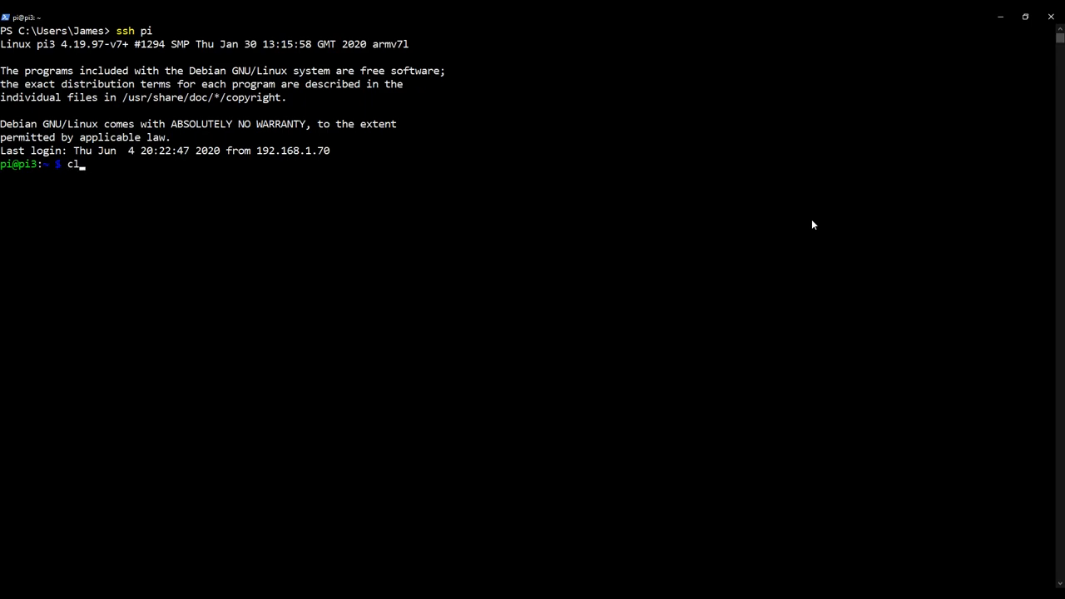
pyautogui.press('Enter')
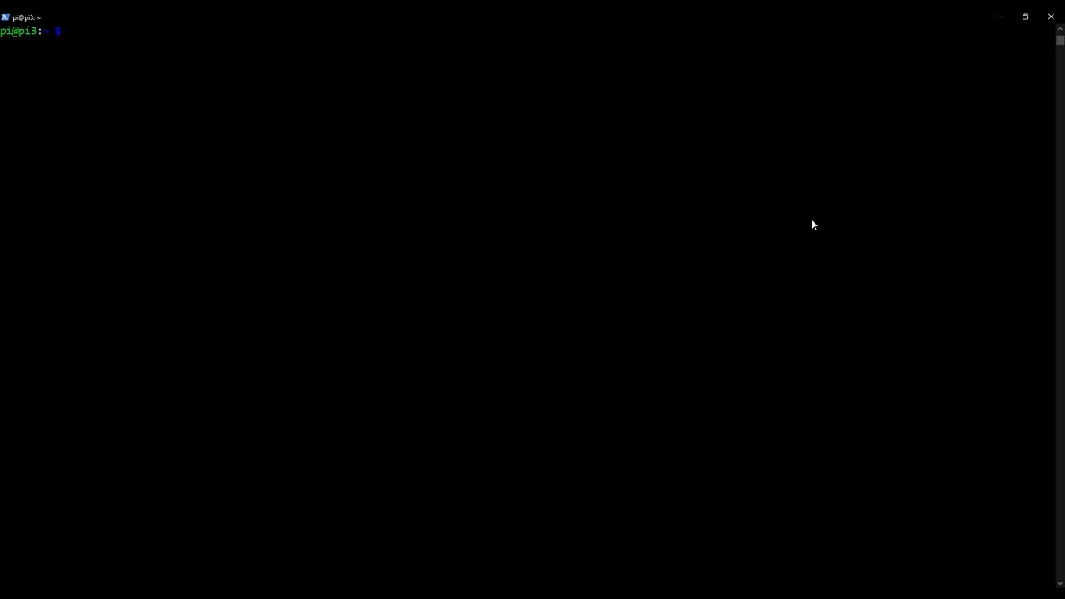
pyautogui.write('sudo ap')
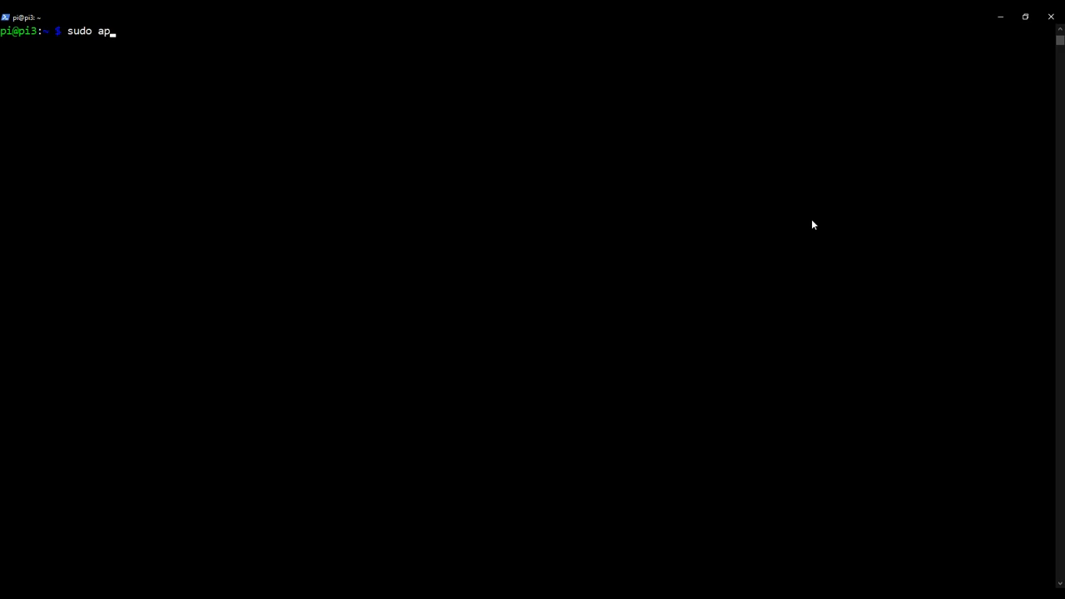
pyautogui.write('t-get update')
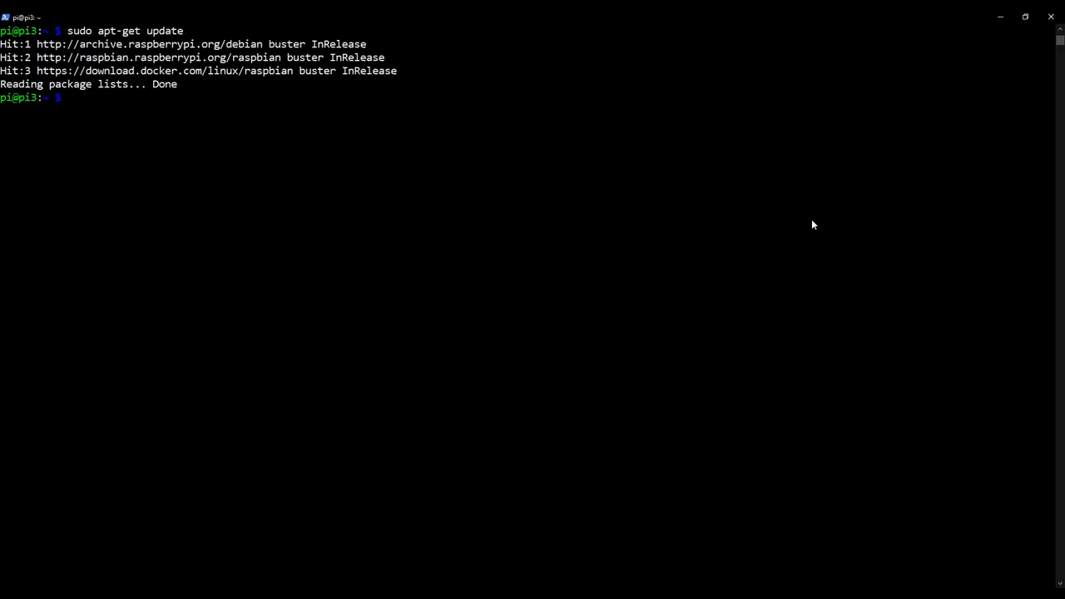
pyautogui.write('sudo')
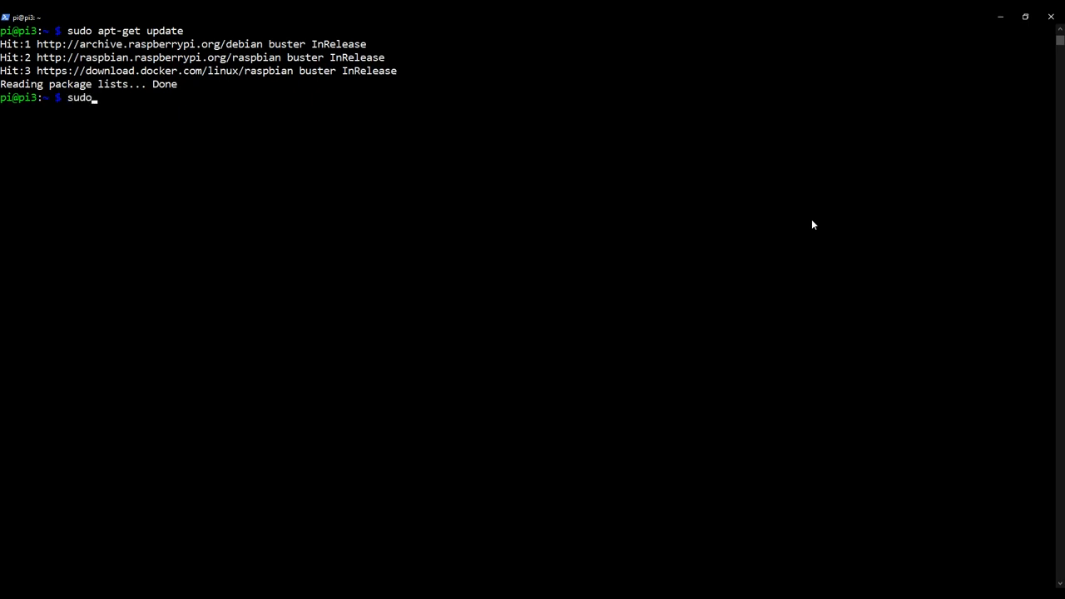
# Install the postfix package and choose the Internet Site mail configuration.
pyautogui.write('apt-get install post')
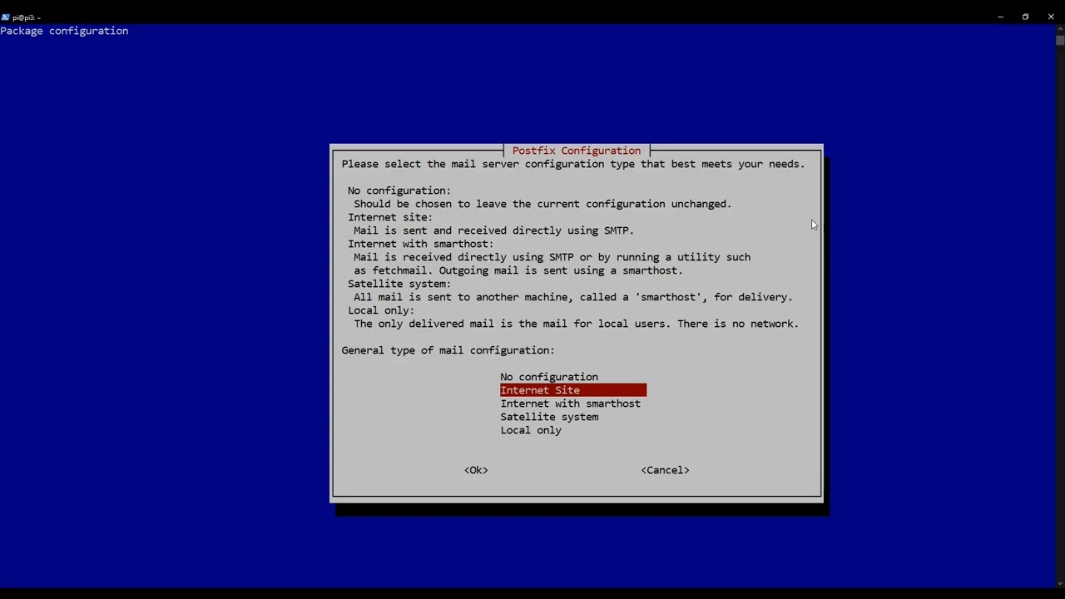
pyautogui.click(476, 470)
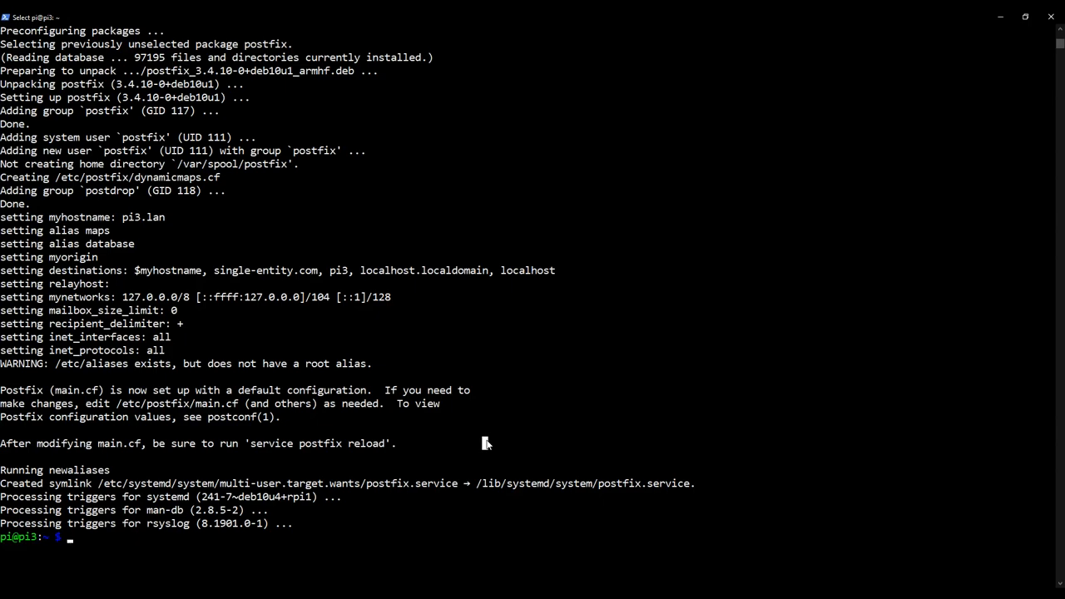
# List the files in /etc/postfix and check that the Postfix service is active.
pyautogui.write('cd /etc/postfix')
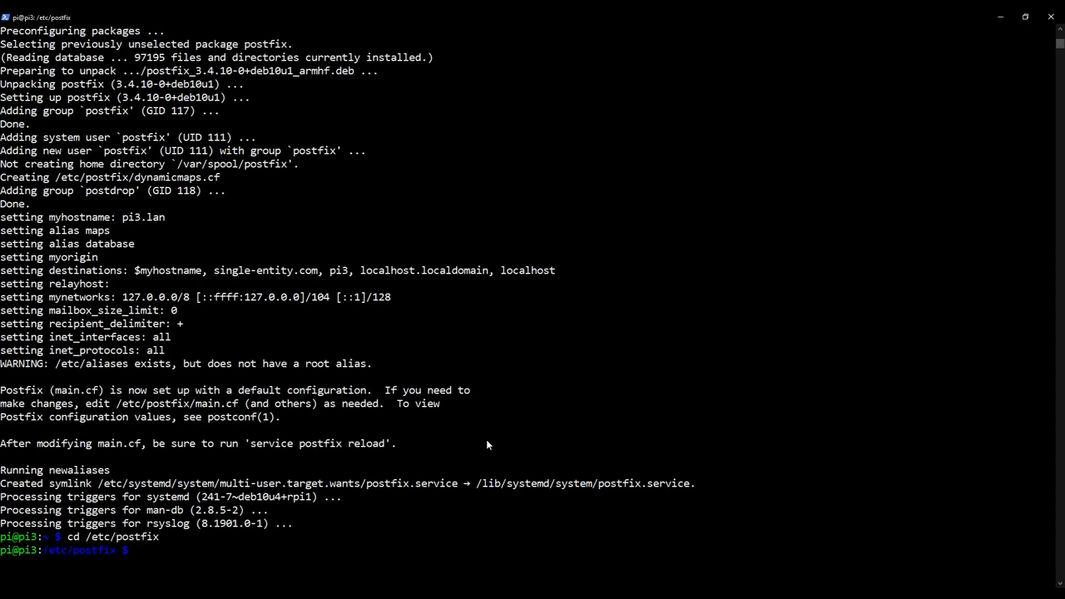
pyautogui.write('ls')
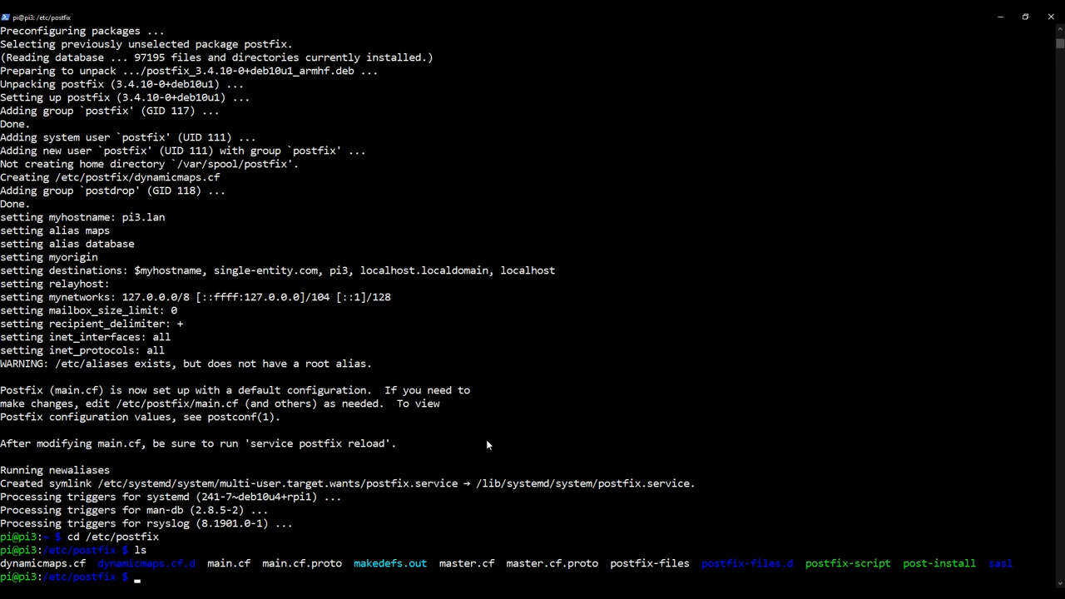
pyautogui.write('service')
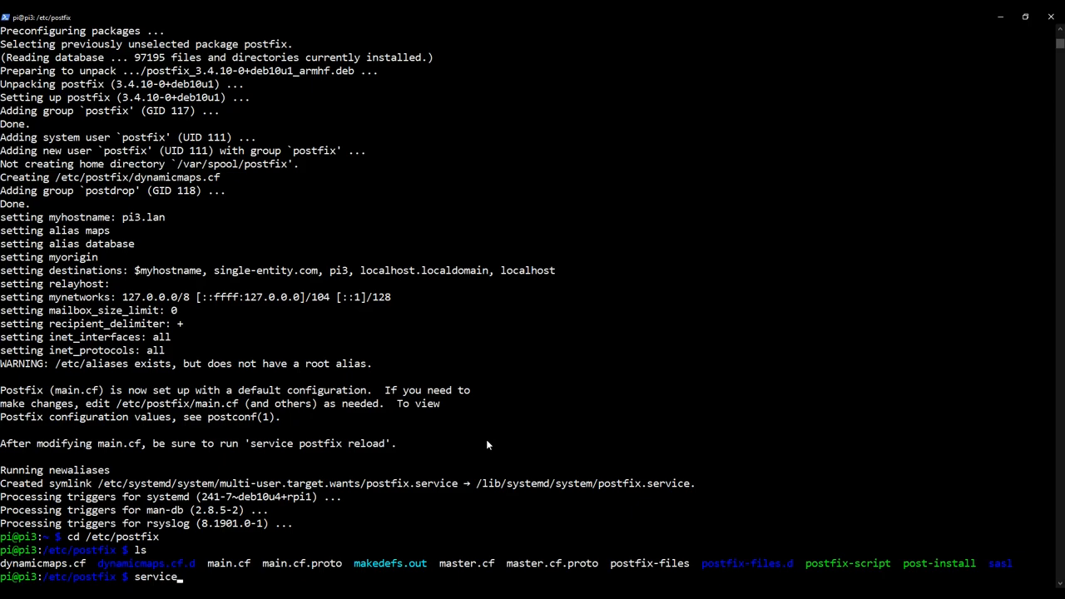
pyautogui.write('postfix')
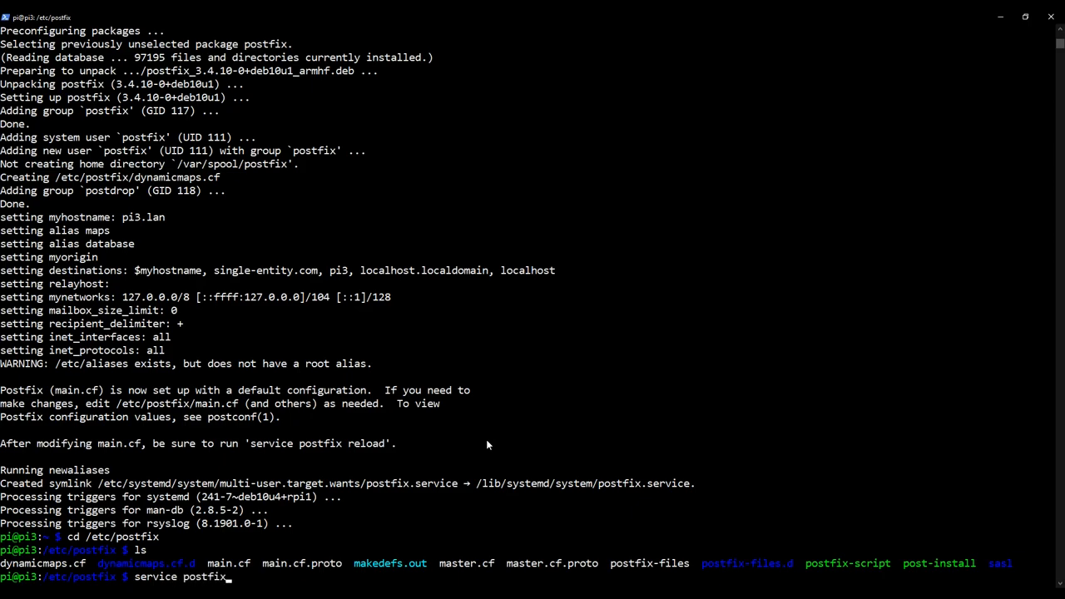
pyautogui.write('status')
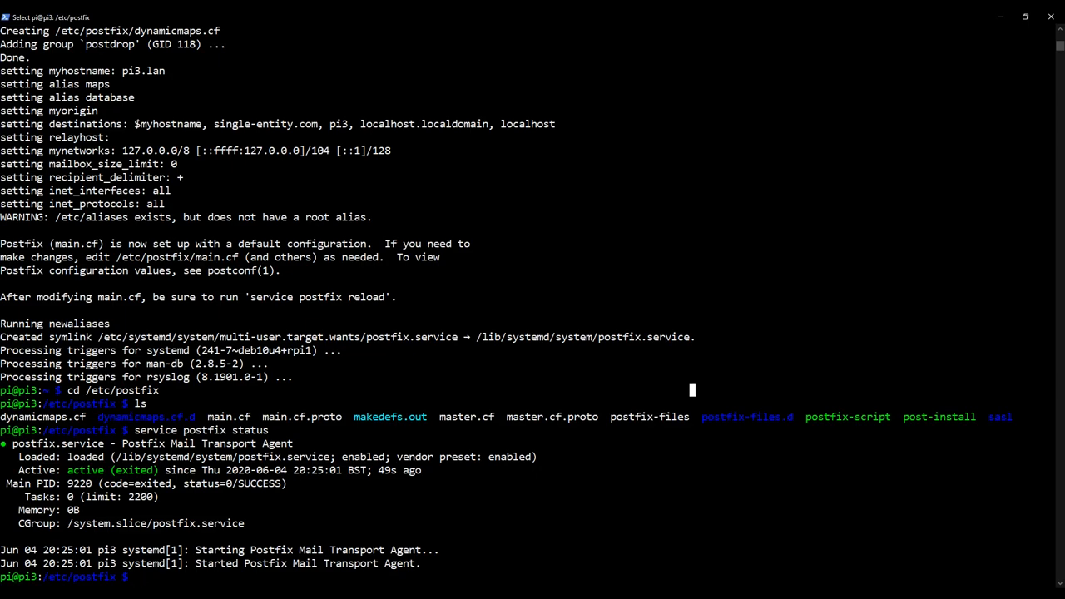
pyautogui.moveTo(283, 437)
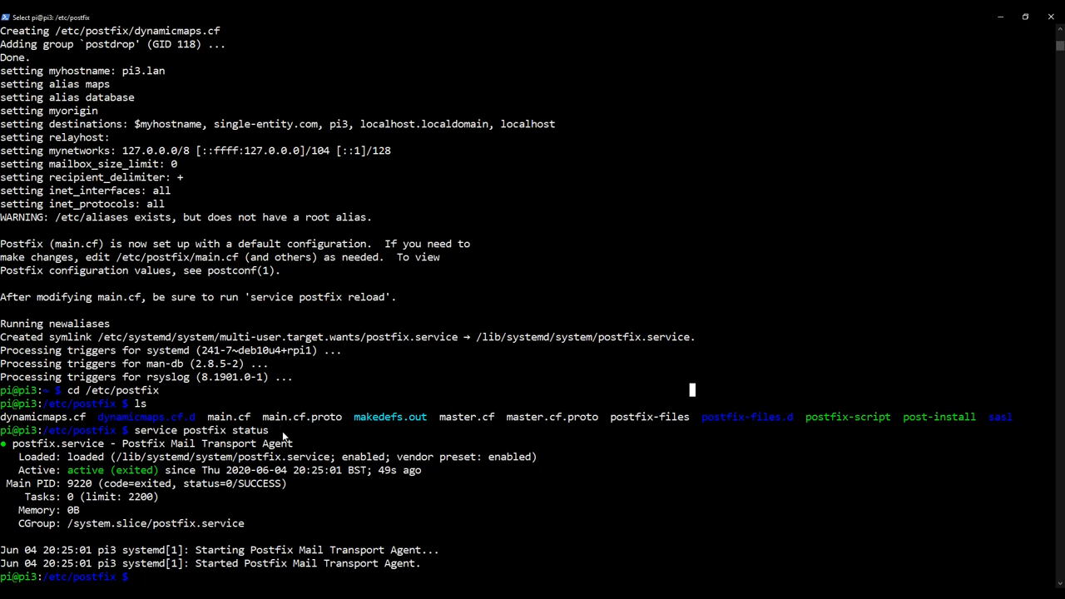
pyautogui.doubleClick(228, 417)
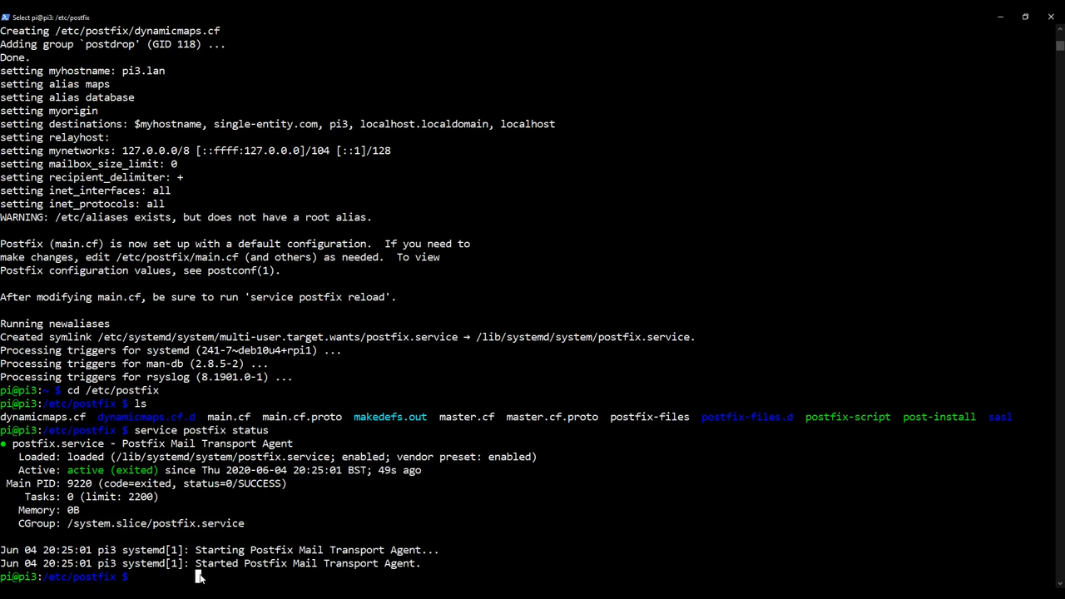
# Open main.cf in nano and append home_mailbox = Maildir/ at the end.
pyautogui.write('sud')
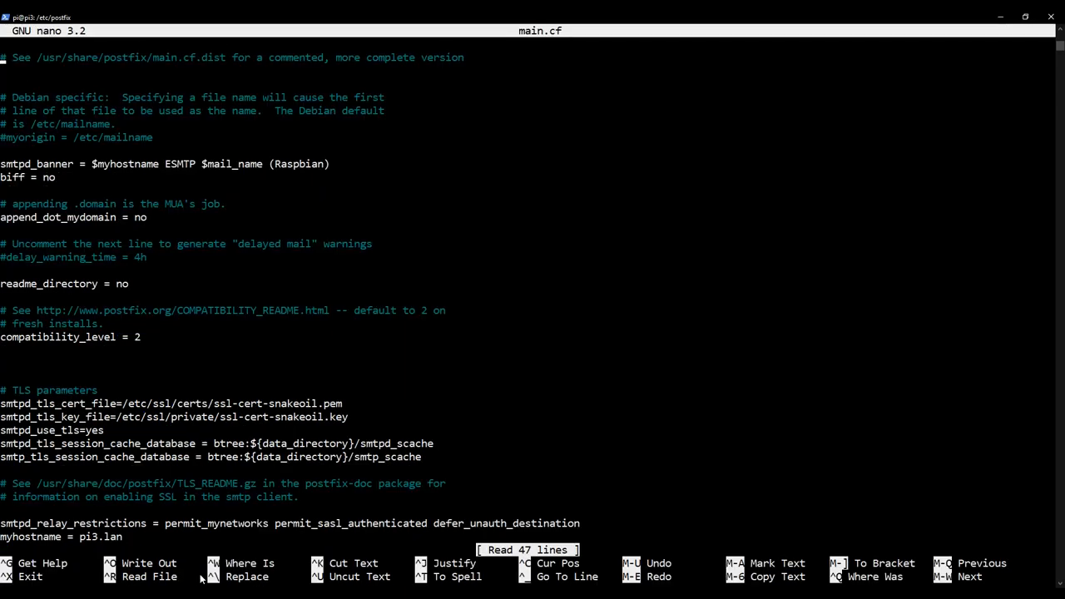
pyautogui.scroll(-3)
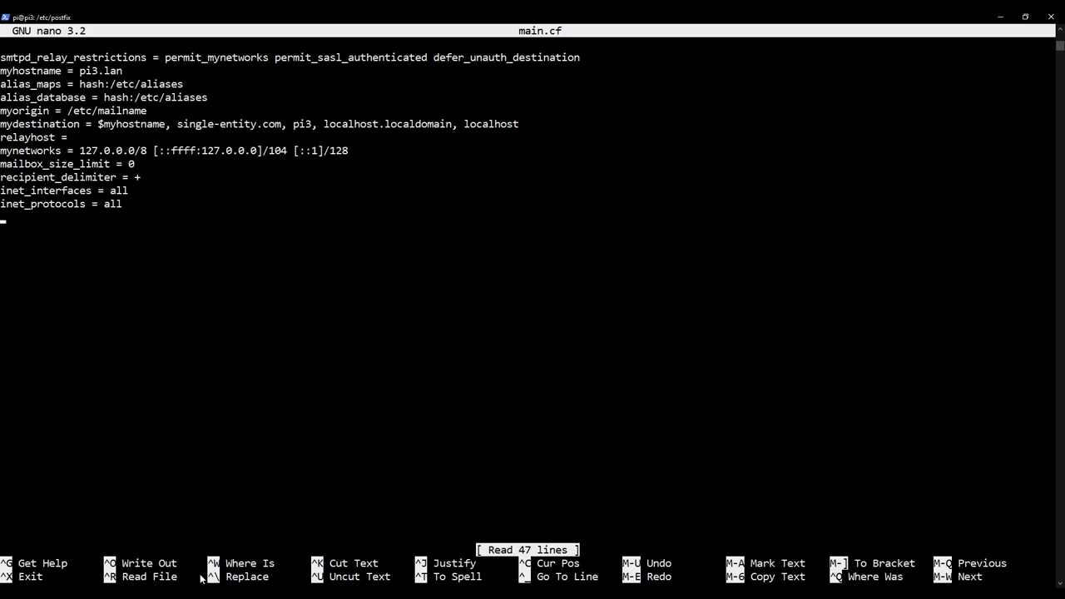
pyautogui.press('Enter')
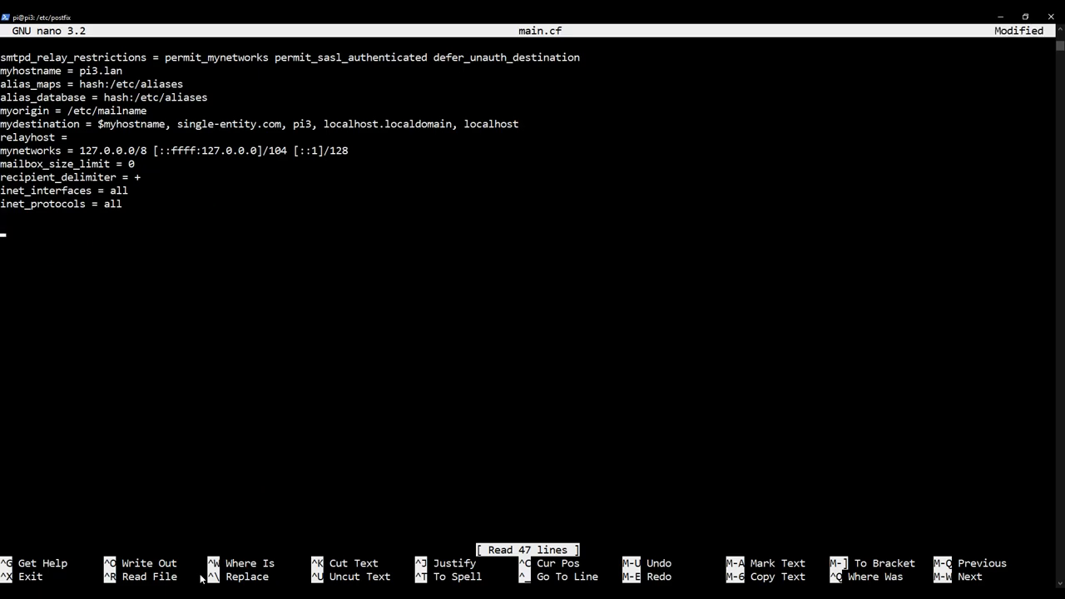
pyautogui.write('home')
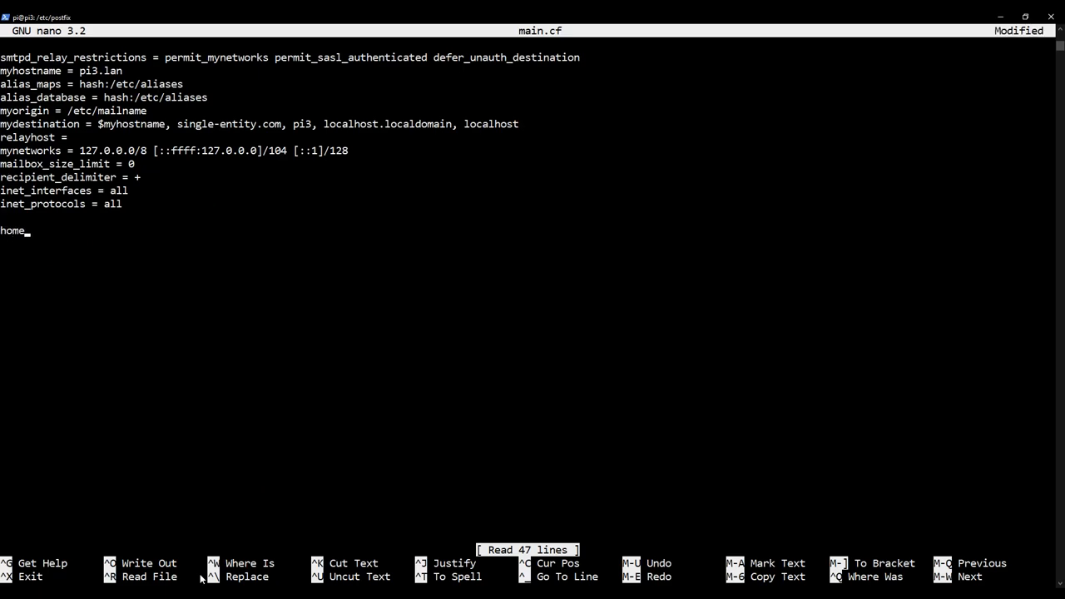
pyautogui.write('_mailbox =')
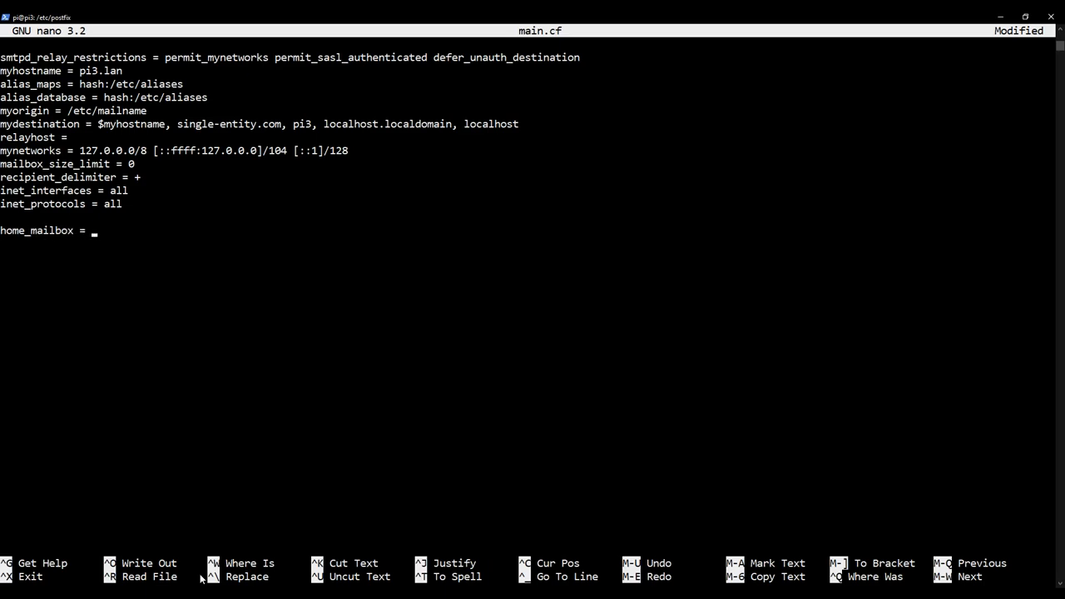
pyautogui.write('Maild')
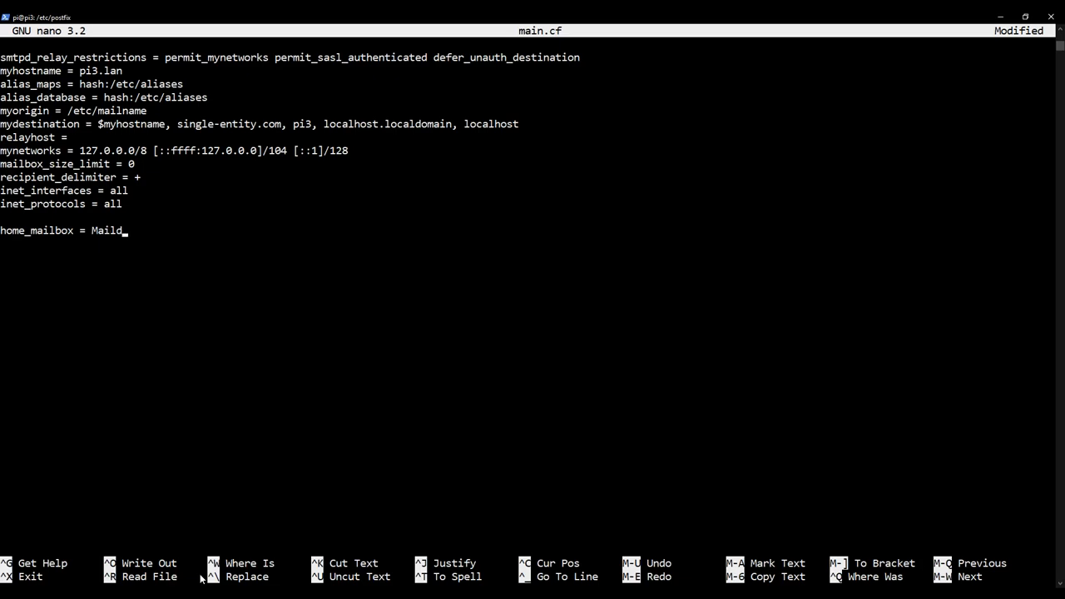
pyautogui.write('ir/')
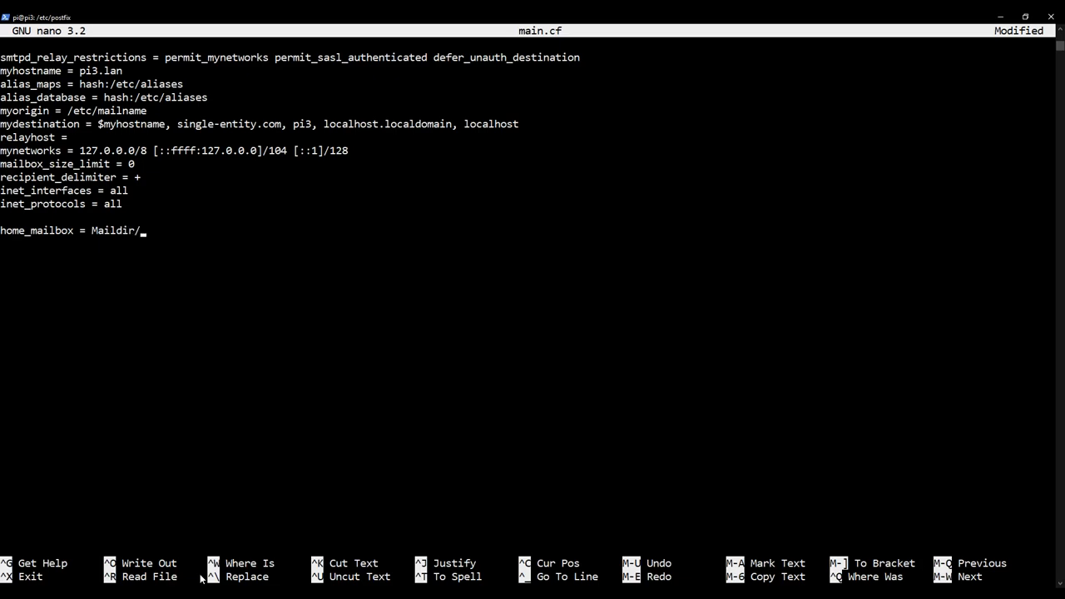
# Add an empty mailbox_command = line and save main.cf.
pyautogui.press('Enter')
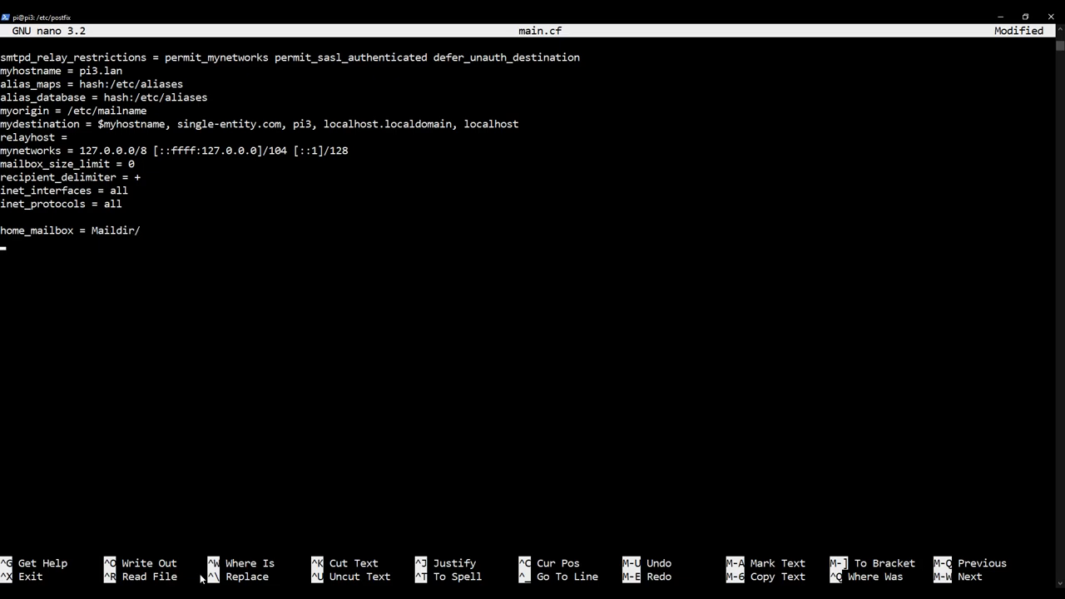
pyautogui.write('mailbo')
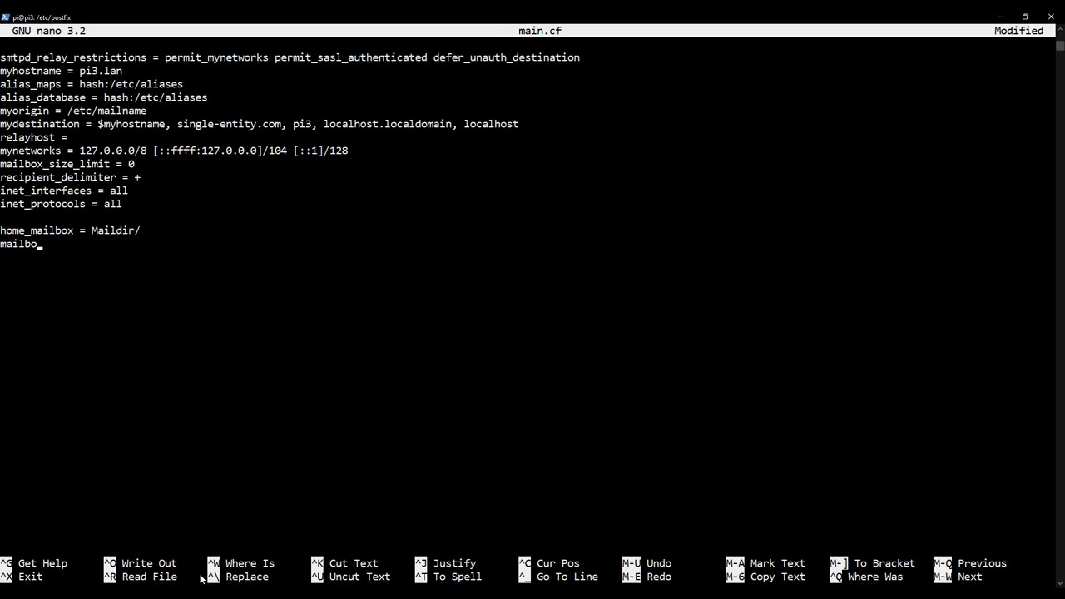
pyautogui.write('x_command =')
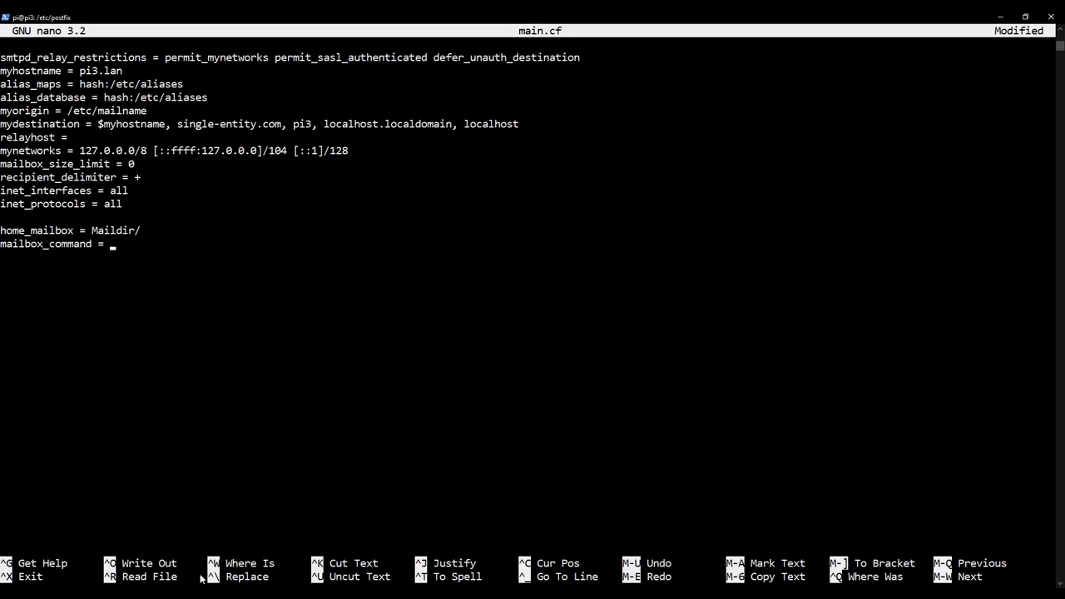
pyautogui.press('ctrl+o')
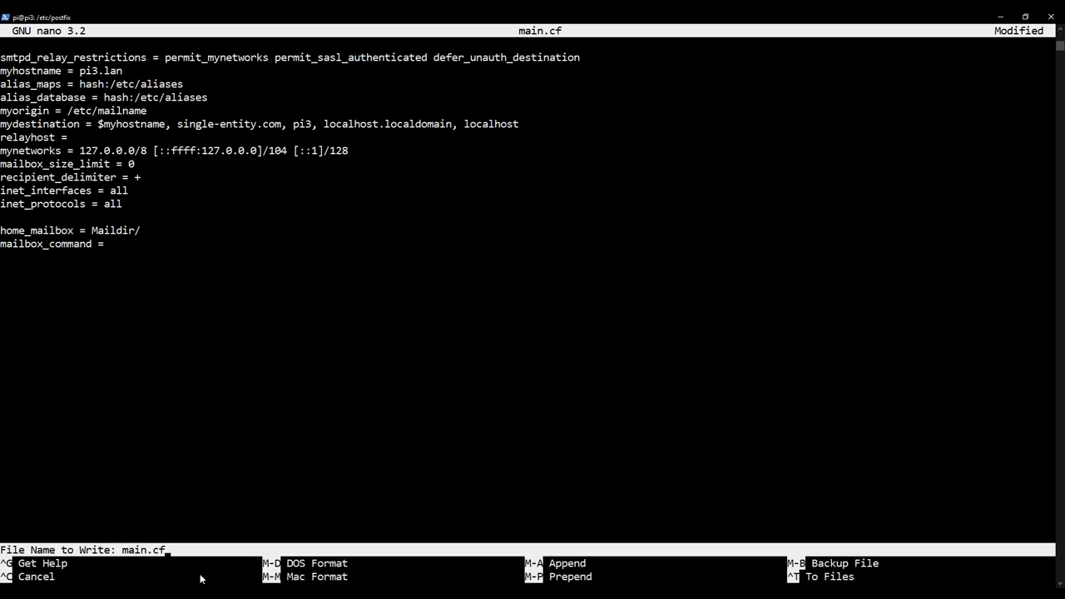
pyautogui.press('Enter')
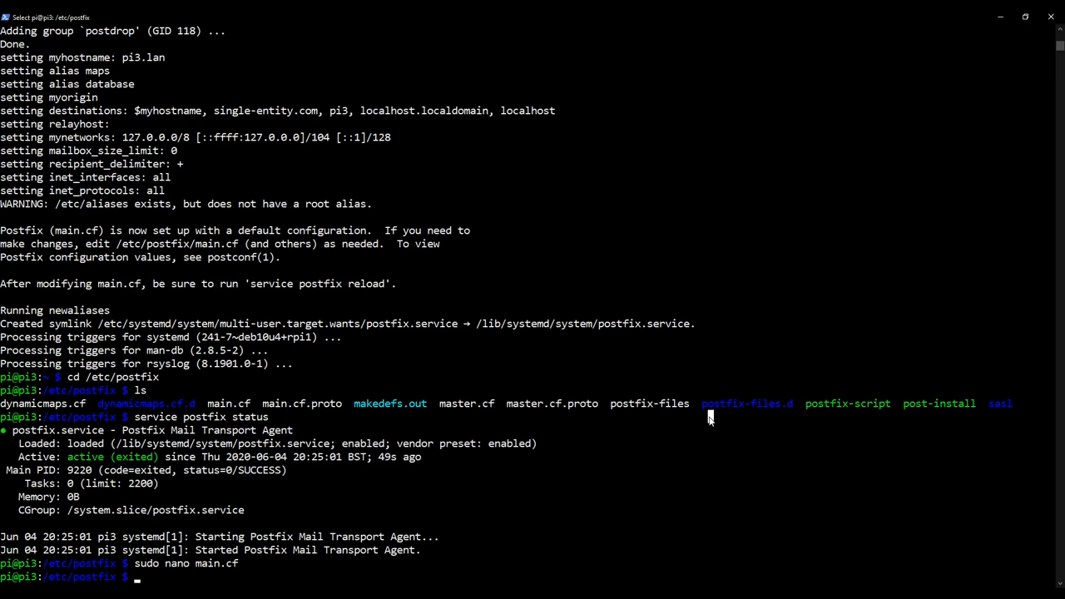
# Clear the terminal, leaving an empty prompt in /etc/postfix.
pyautogui.write('clear')
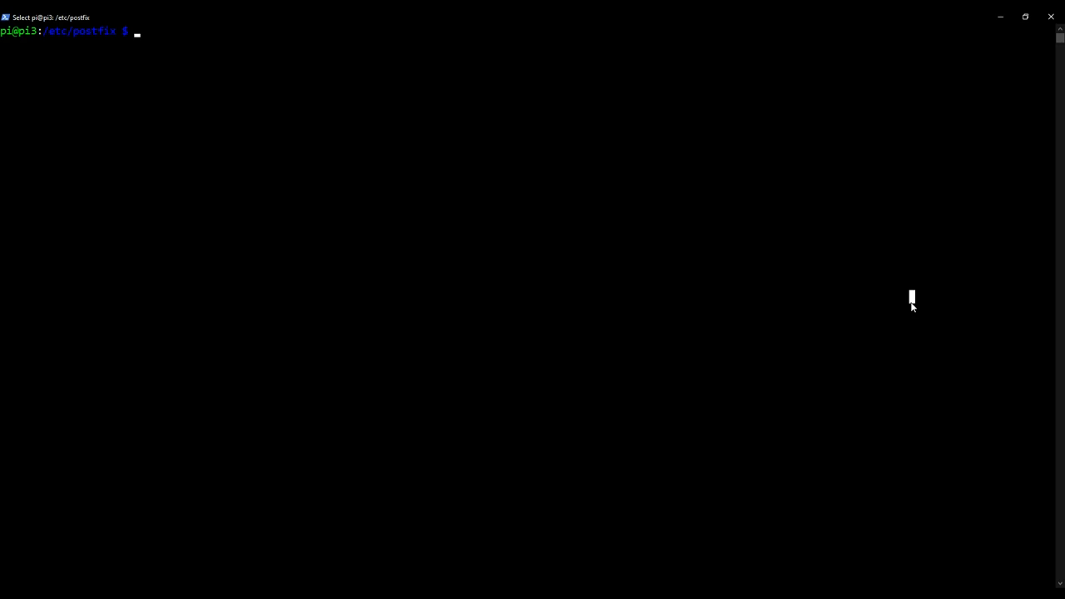
# Install the dovecot-common and dovecot-imapd packages with apt-get.
pyautogui.write('sudo apt')
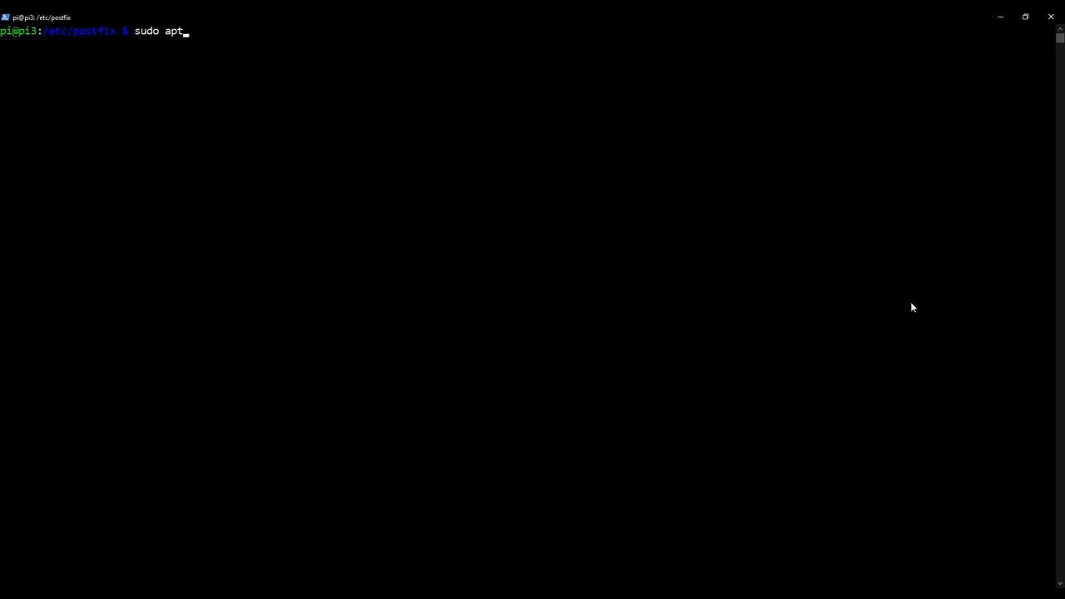
pyautogui.write('-get install do')
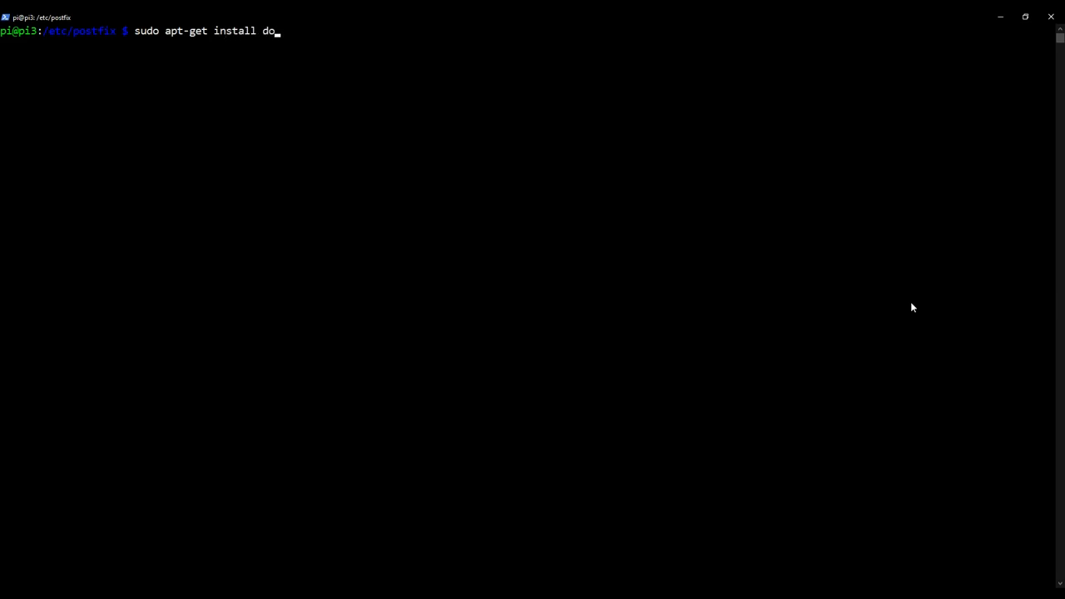
pyautogui.write('vecot-')
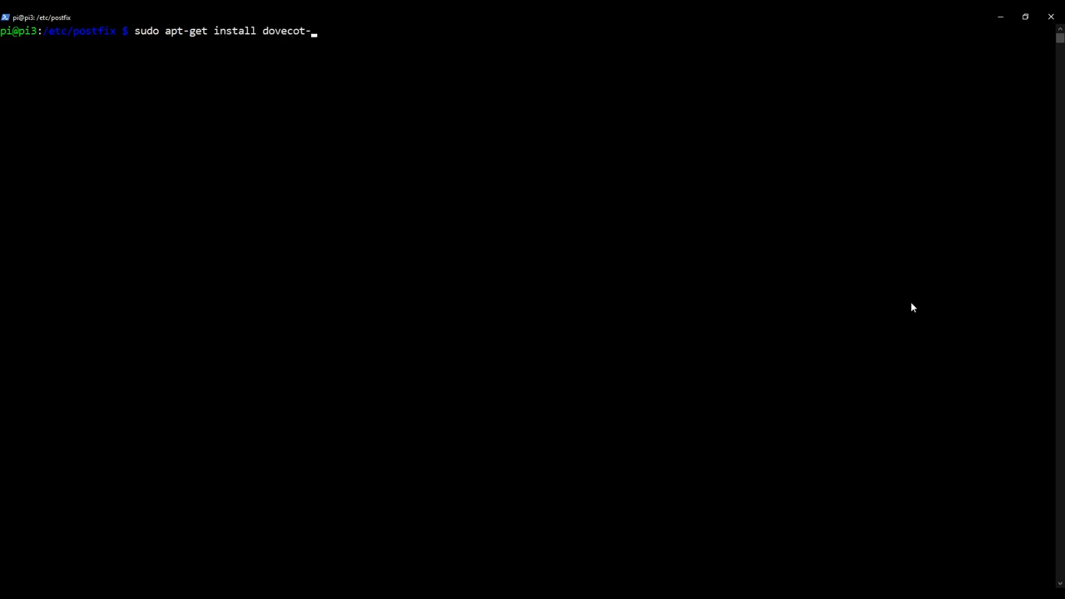
pyautogui.write('common')
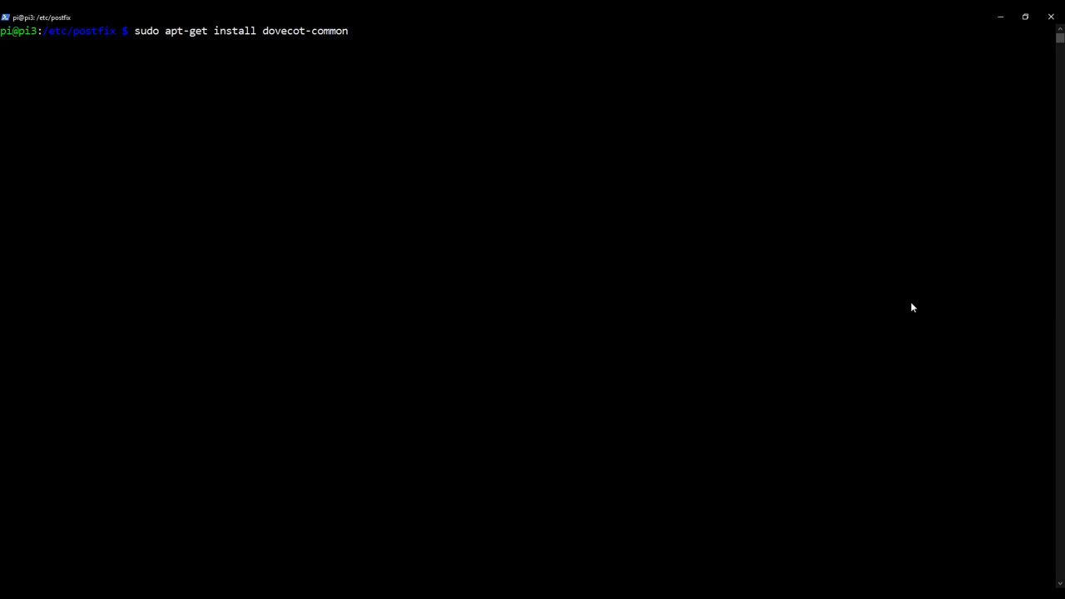
pyautogui.write('dovecot-im')
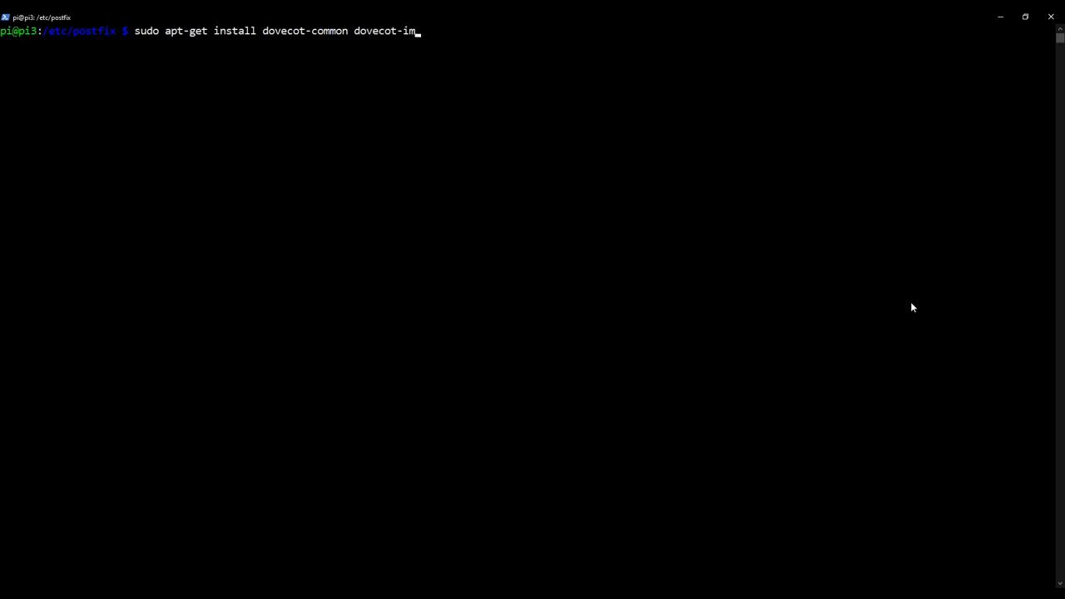
pyautogui.write('apd')
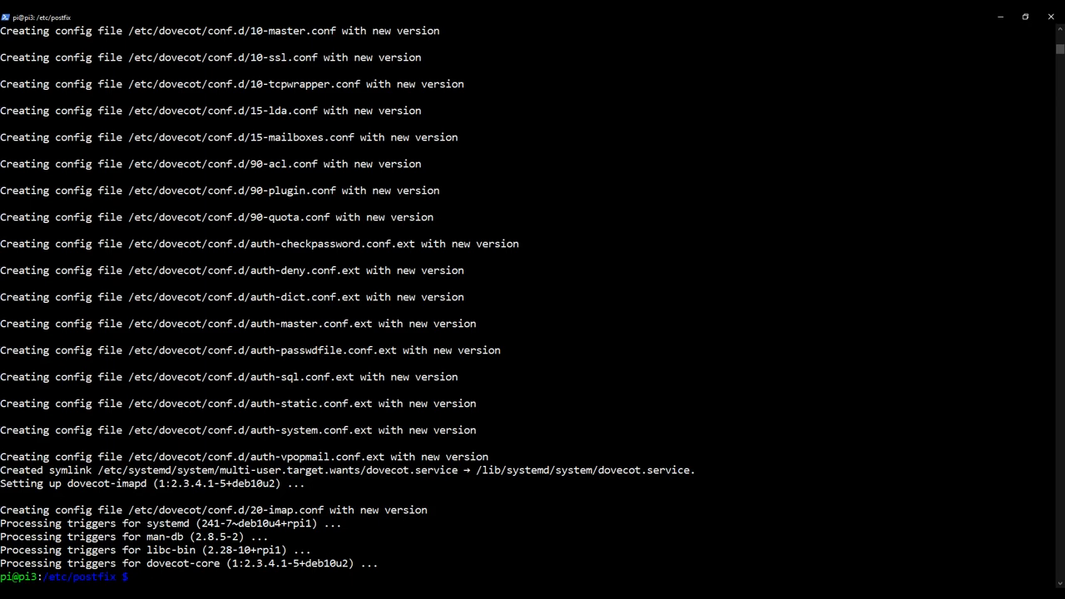
# Create the /etc/skel/Maildir directory with maildirmake.dovecot.
pyautogui.write('sudo m')
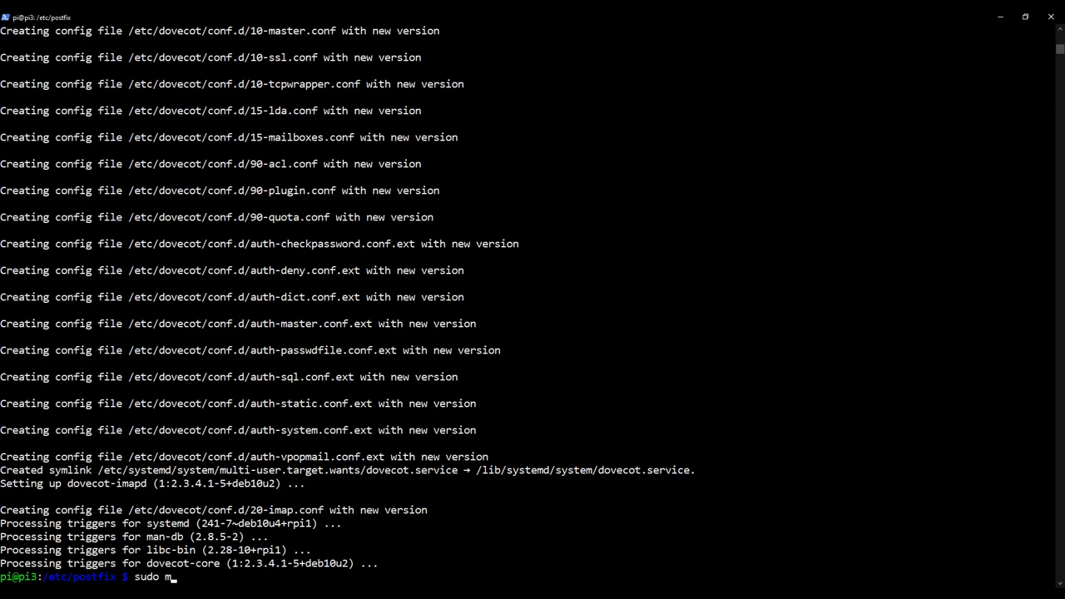
pyautogui.write('aildirmak')
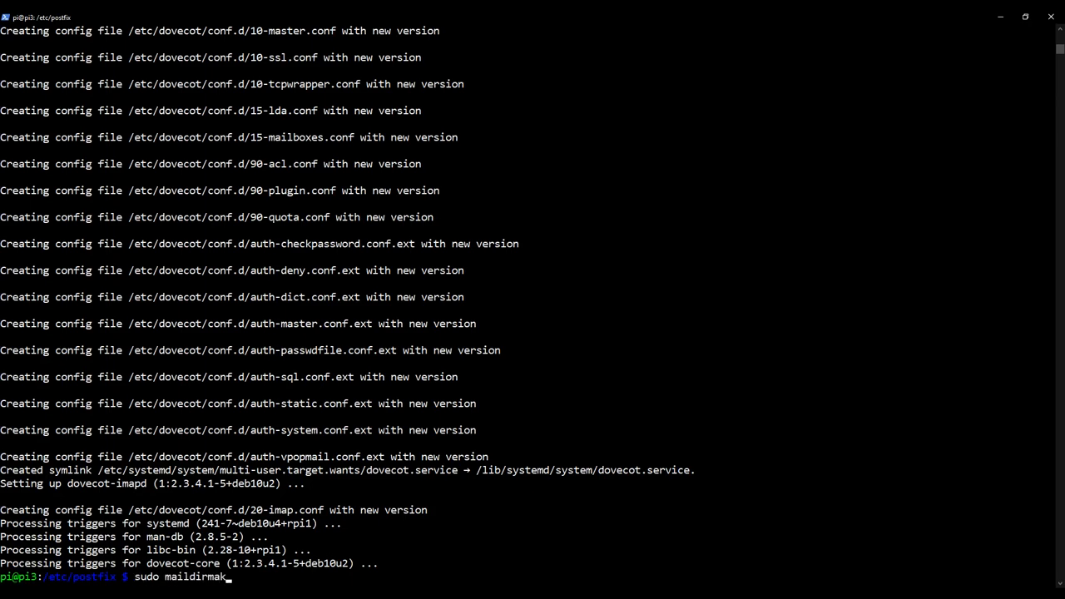
pyautogui.write('e')
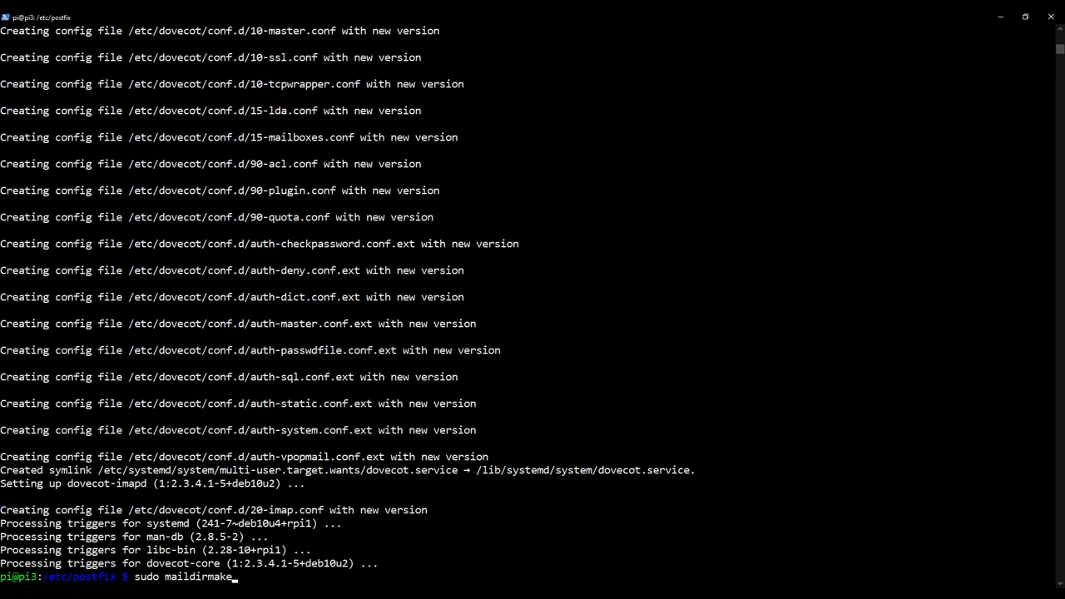
pyautogui.write('.dovecot /etc/skel/')
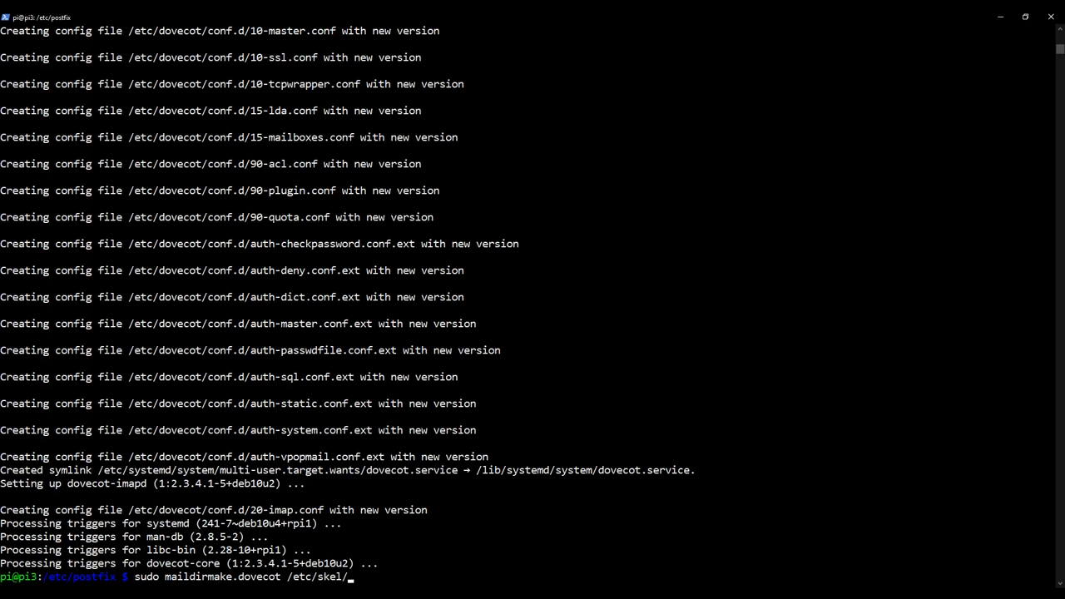
pyautogui.write('Maildir')
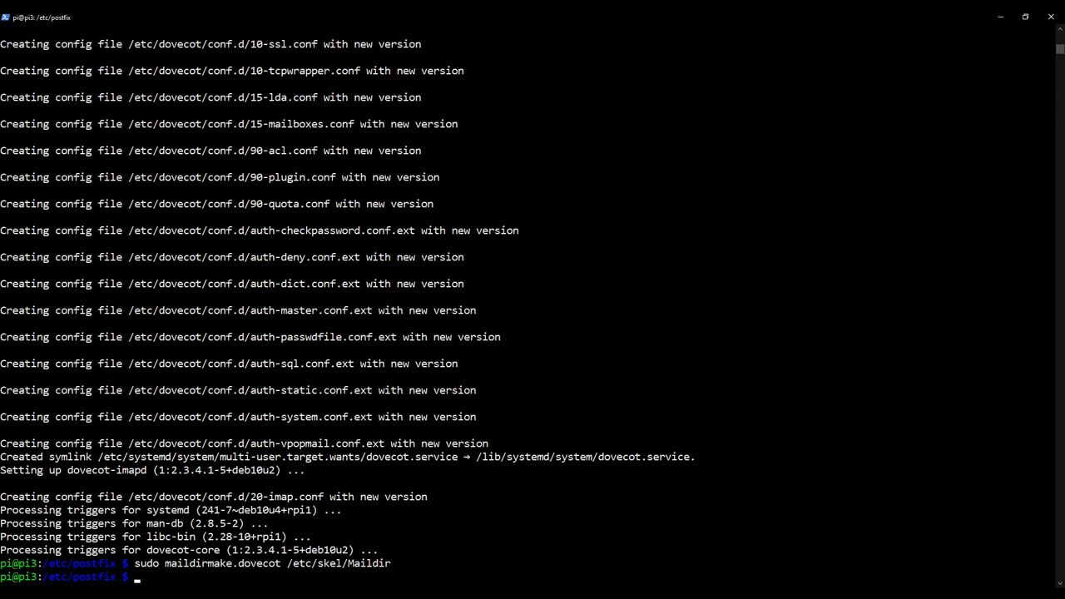
pyautogui.write('sudo maildirmake.dovecot /etc/skel/Maildir')
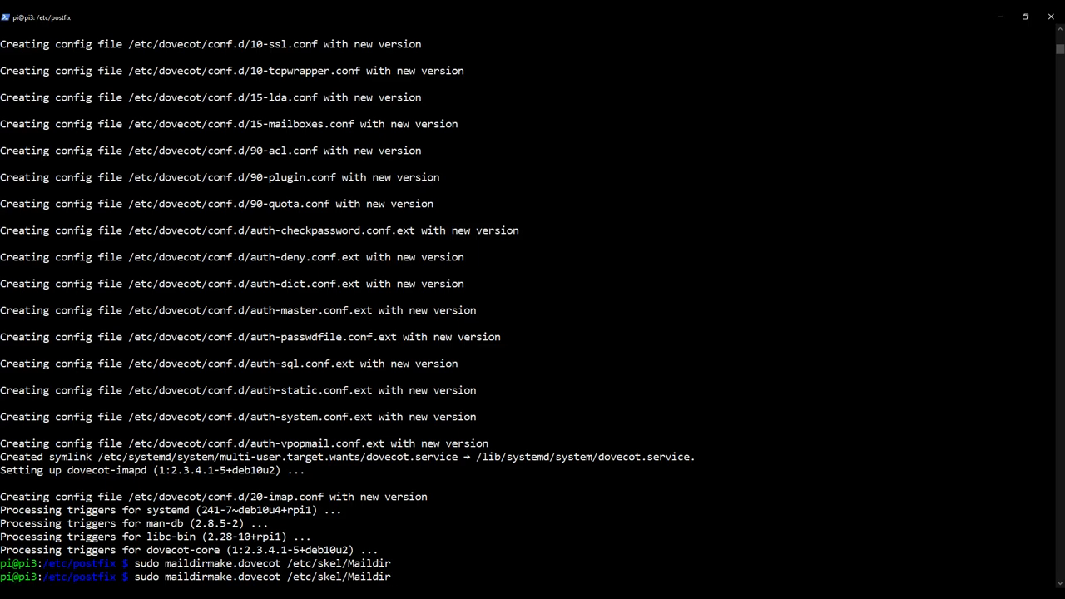
# Create the .Drafts, .Sent, .Spam, .Trash and .Templates subfolders inside /etc/skel/Maildir.
pyautogui.write('/')
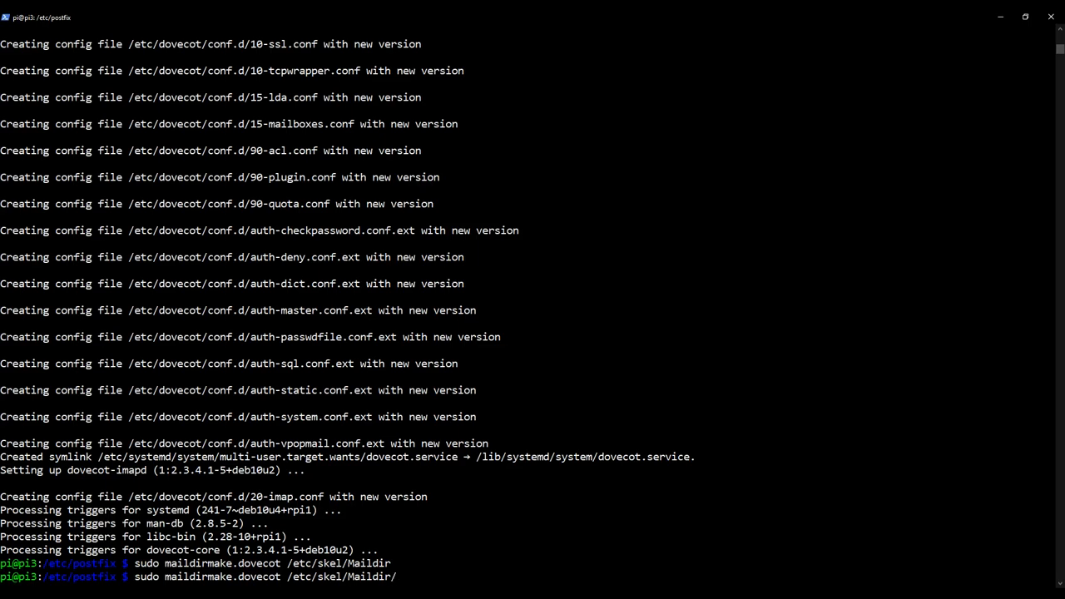
pyautogui.write('.')
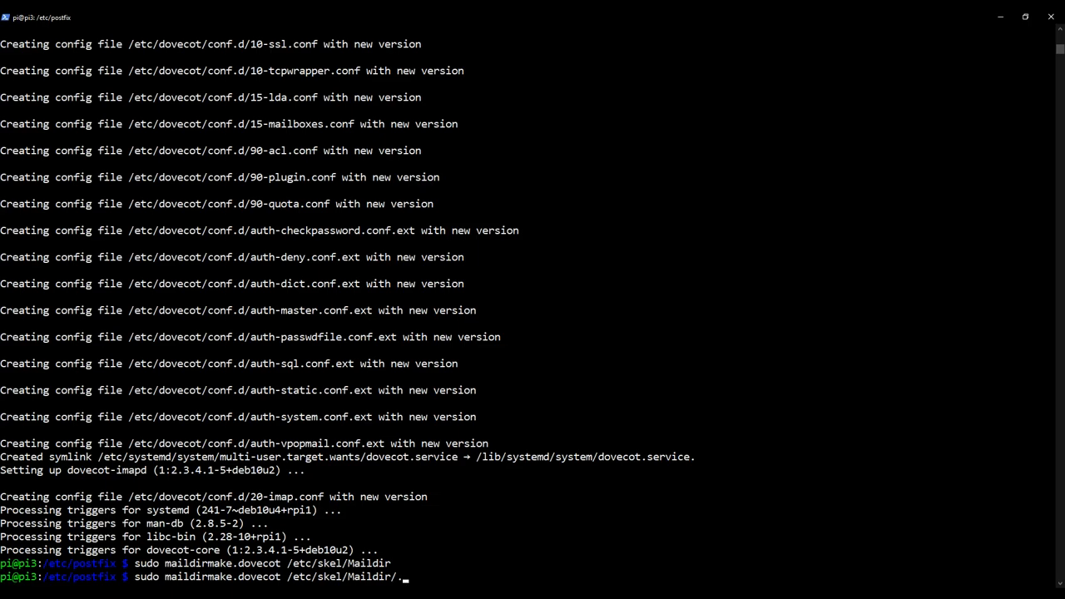
pyautogui.write('Drafts')
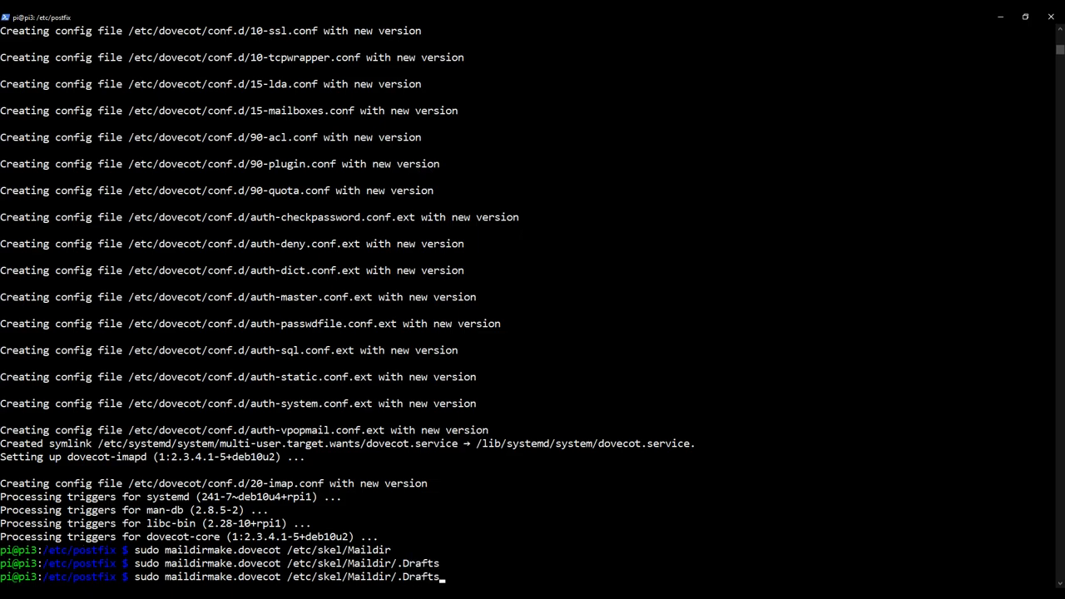
pyautogui.press('BackSpace')
pyautogui.write('Sen')
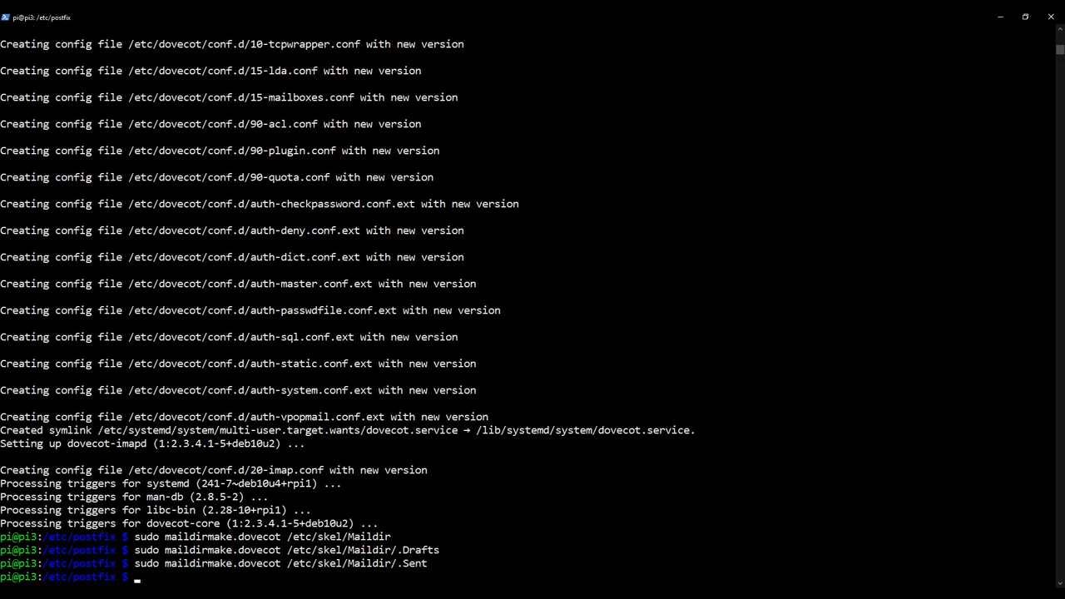
pyautogui.write('sudo maildirmake.dovecot /etc/skel/Maildir/.Spam')
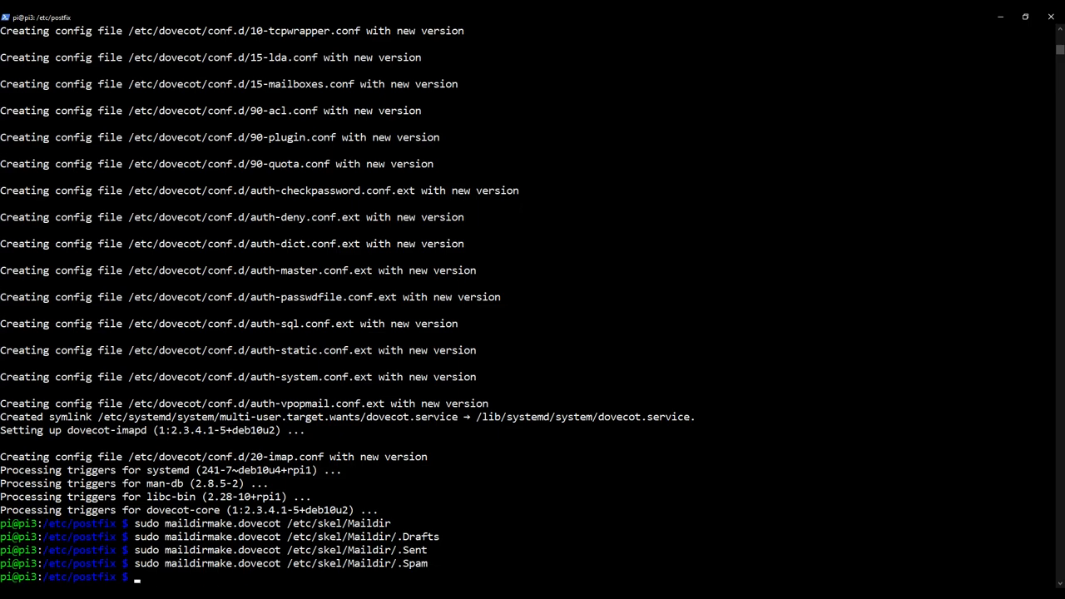
pyautogui.write('sudo maildirmake.dovecot /etc/skel/Maildir/.Trash')
pyautogui.write('sudo maildirmake.dovecot /etc/skel/Maildir/.Template')
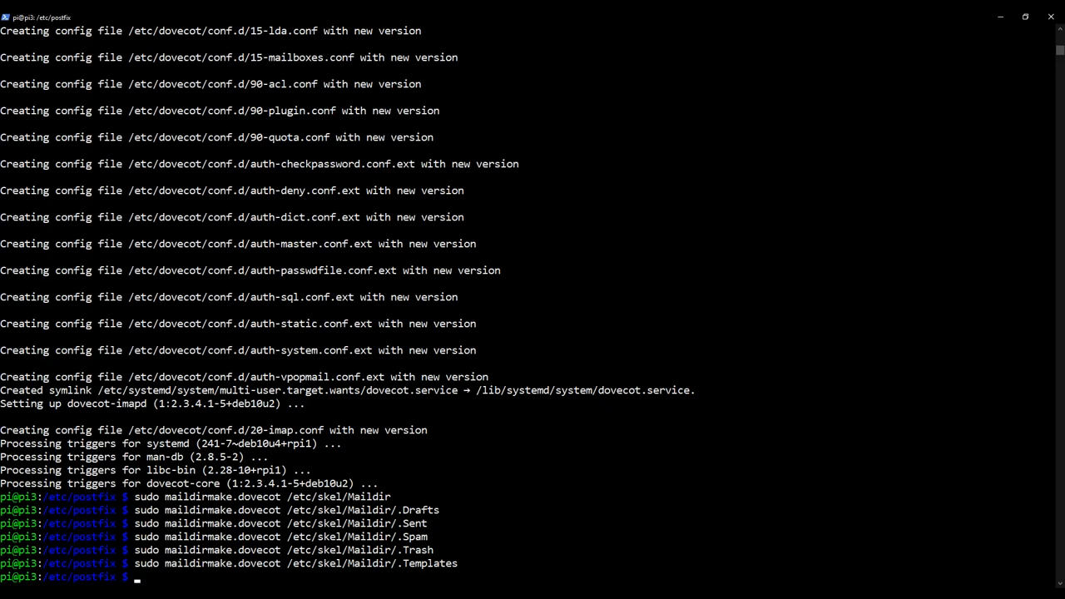
pyautogui.write('sudo cp')
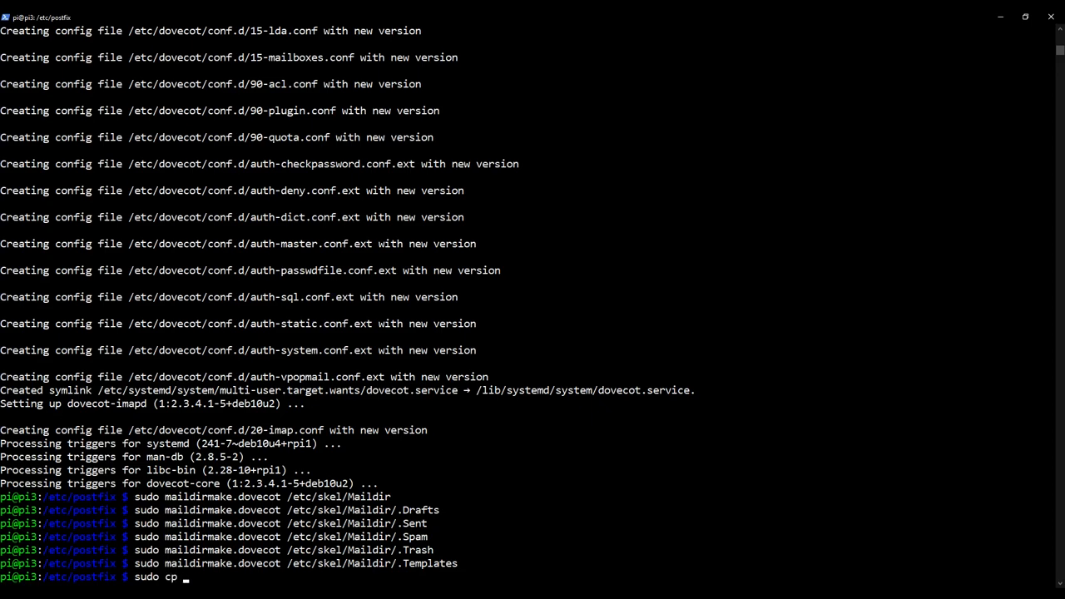
# Copy /etc/skel/Maildir into /home/pi, list the home folder, and try entering Maildir.
pyautogui.write('-r /et')
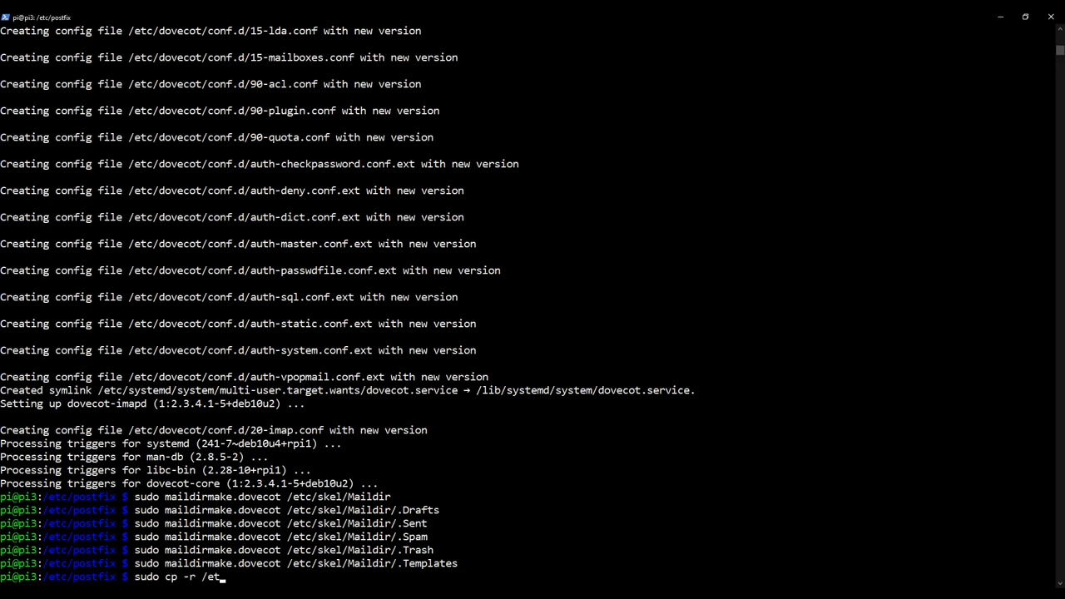
pyautogui.write('c/skel')
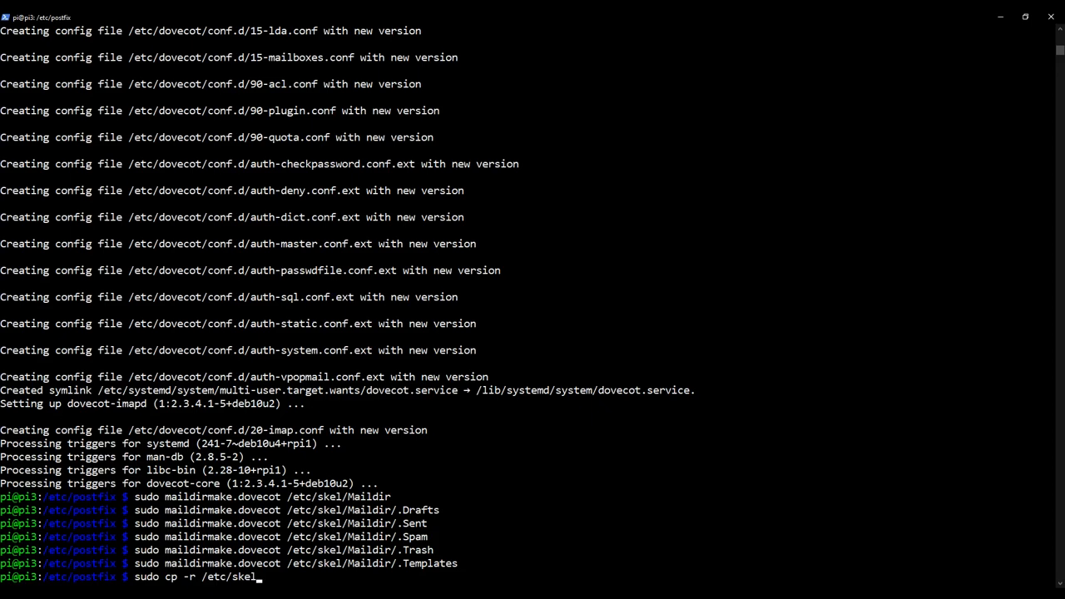
pyautogui.write('/Maildir/')
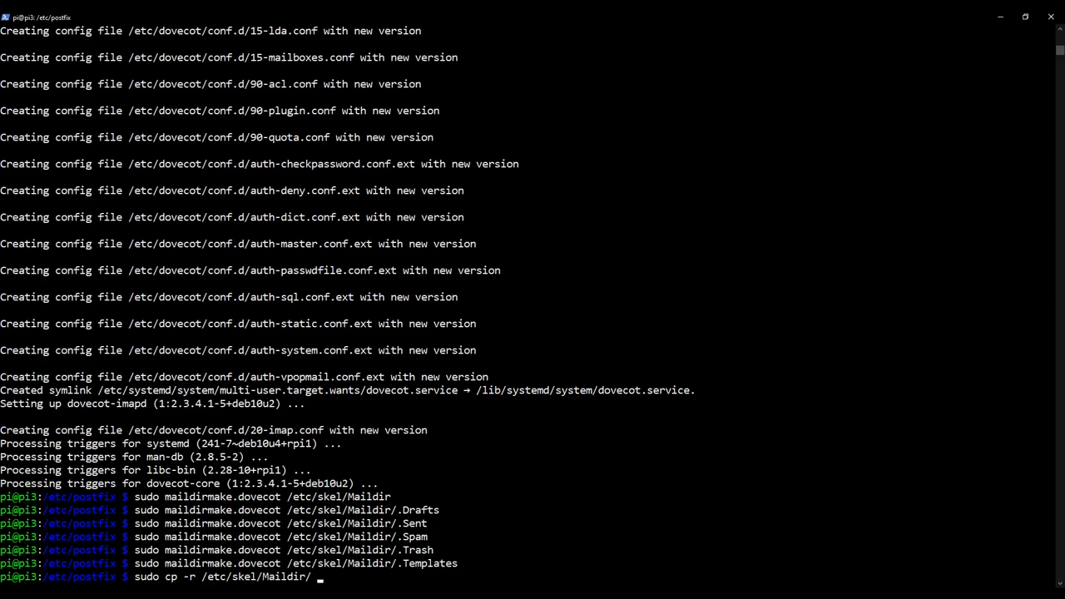
pyautogui.write('/home/p')
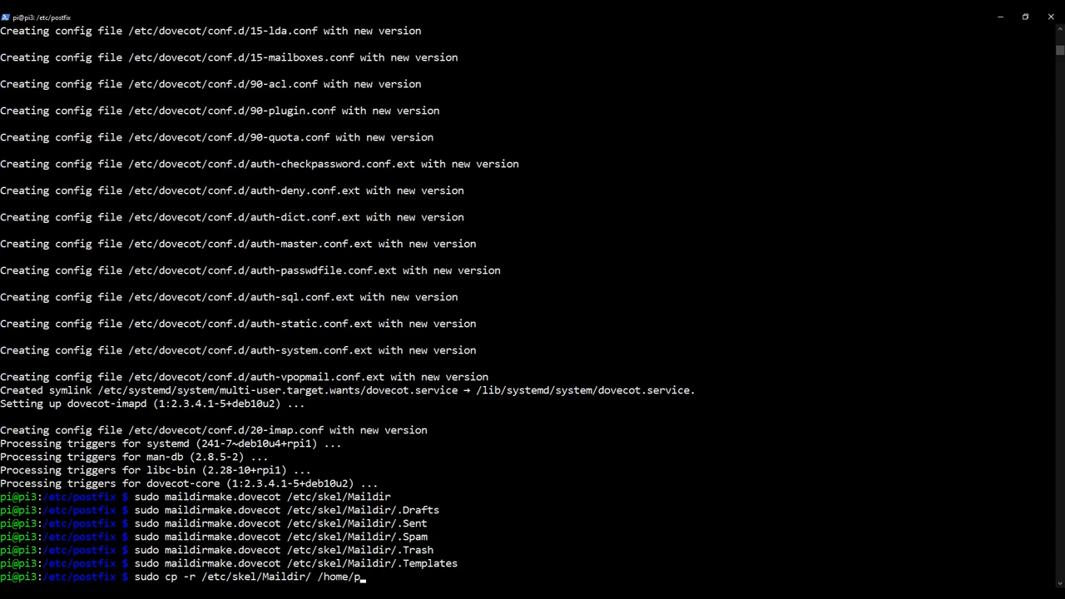
pyautogui.write('i/')
pyautogui.write('cd ~/')
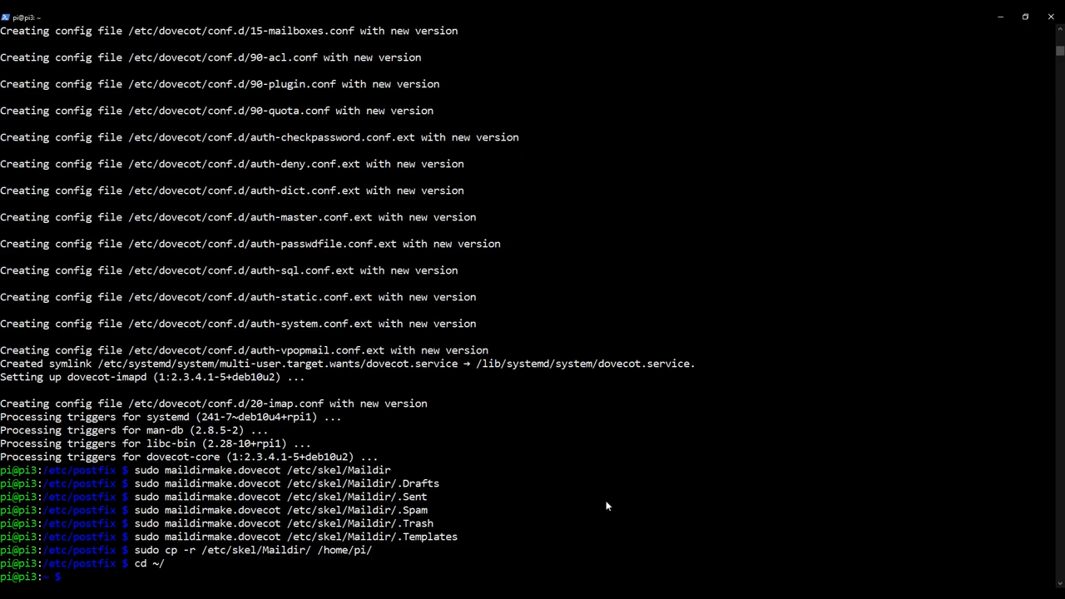
pyautogui.write('ls')
pyautogui.write('cd Maildir/')
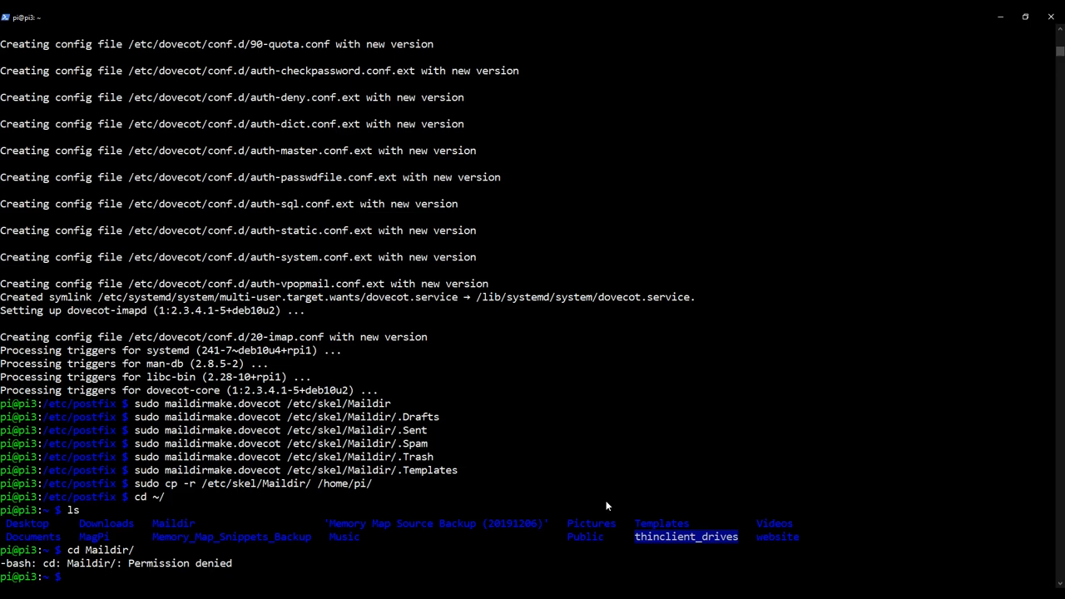
# Make pi:pi the recursive owner of ./Maildir and confirm it shows cur, new, tmp.
pyautogui.write('sudo chown -R')
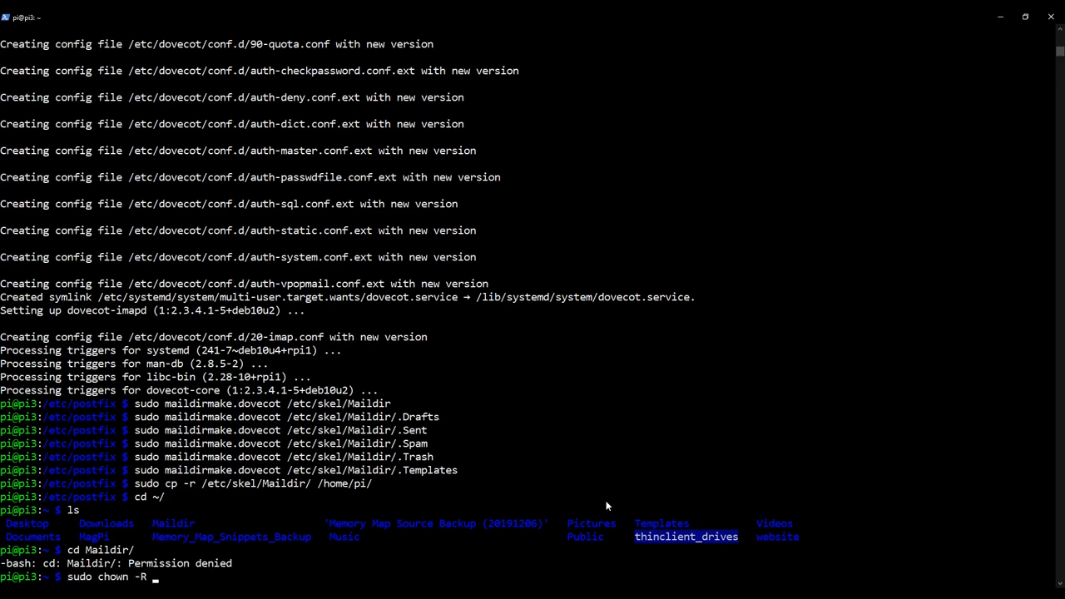
pyautogui.write('pi:pi')
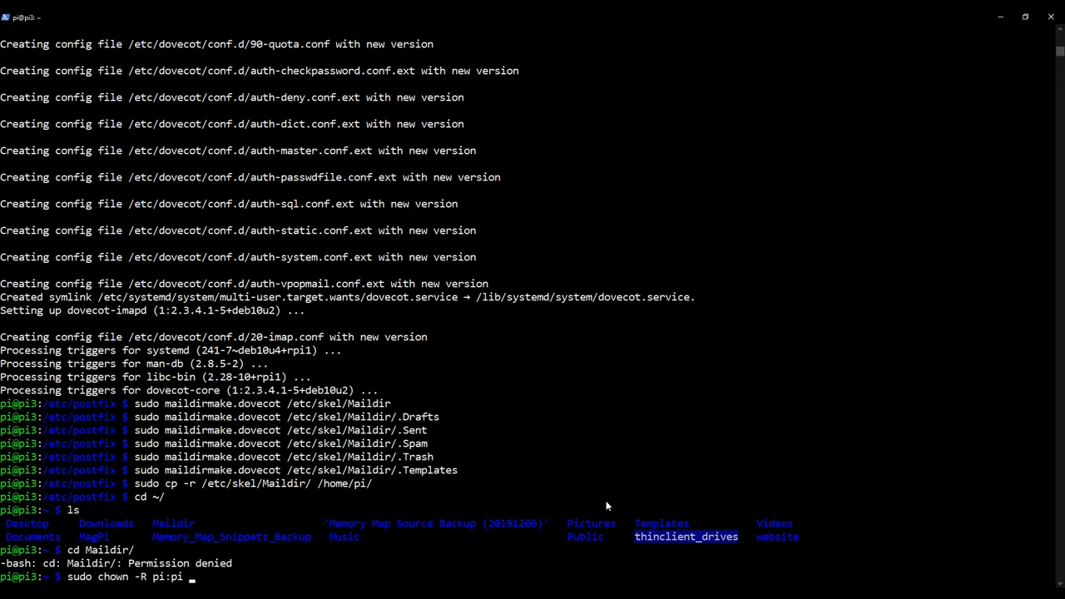
pyautogui.write('./')
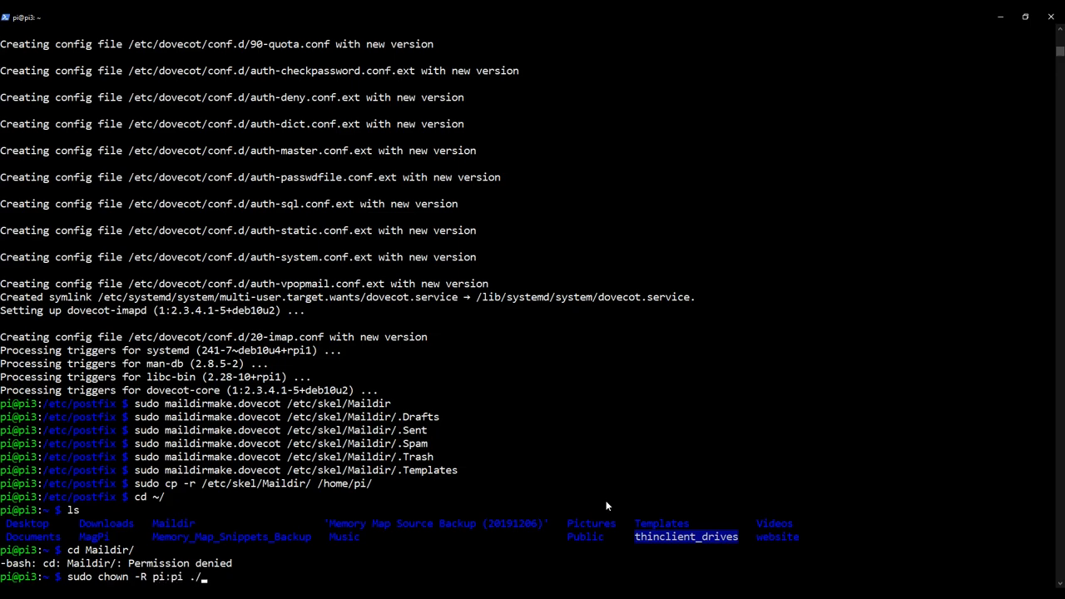
pyautogui.write('Maildir')
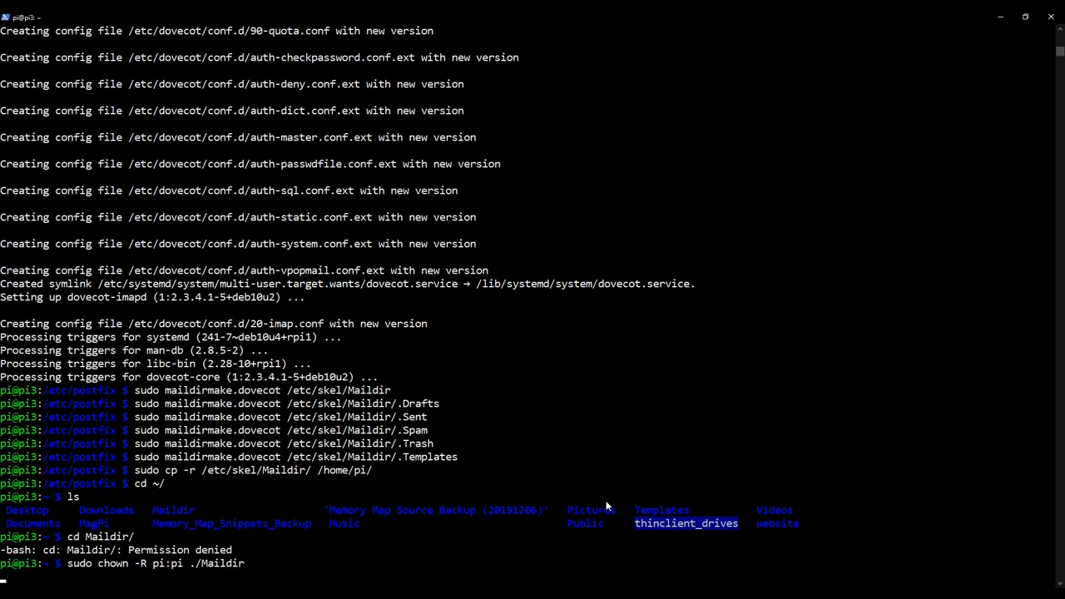
pyautogui.write('cd Maildir/')
pyautogui.write('cd ..')
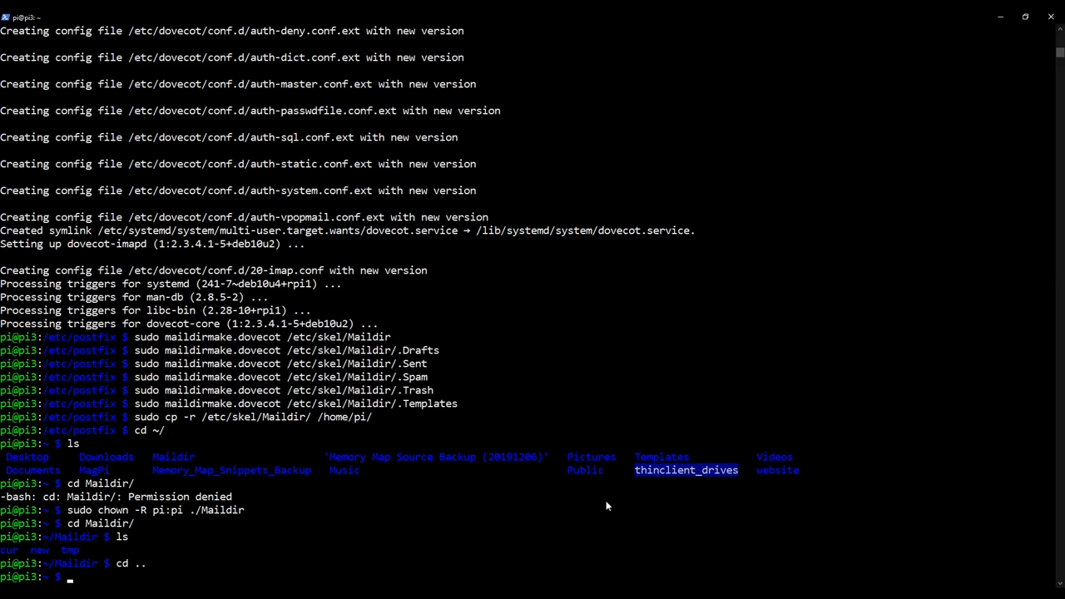
# Set ./Maildir permissions recursively to 700.
pyautogui.write('sudo chmod -R')
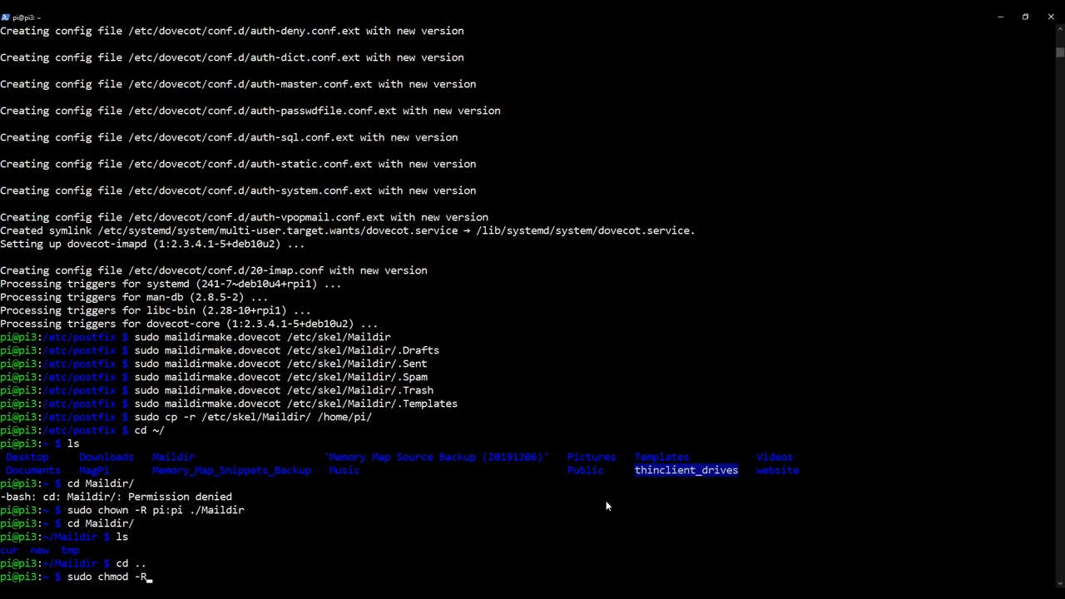
pyautogui.write('700')
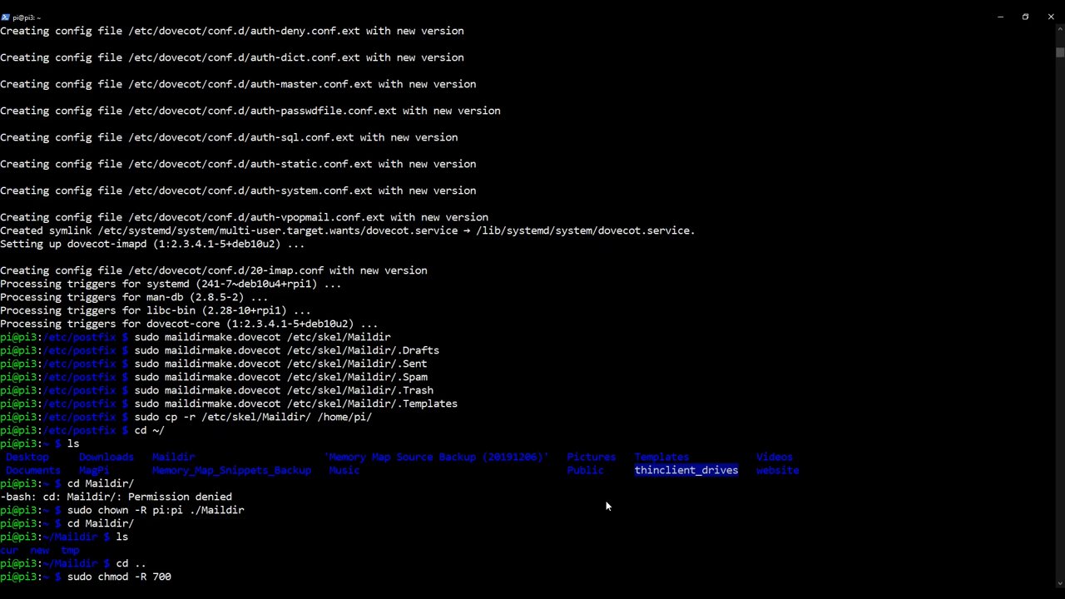
pyautogui.write('./Maildir/')
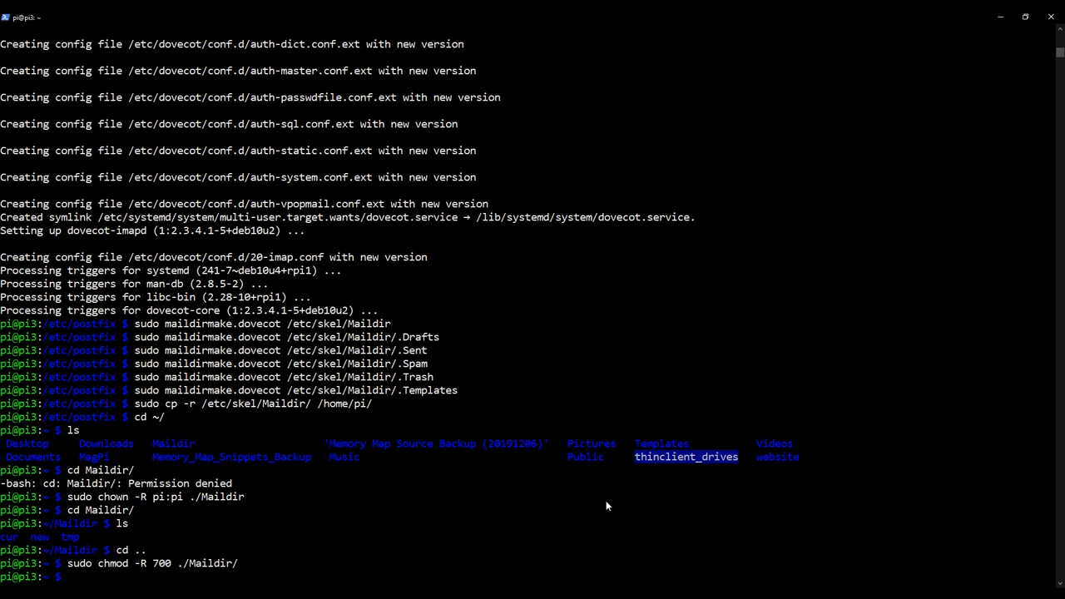
# Restart the Postfix service with sudo service postfix restart.
pyautogui.write('sudo service postfix')
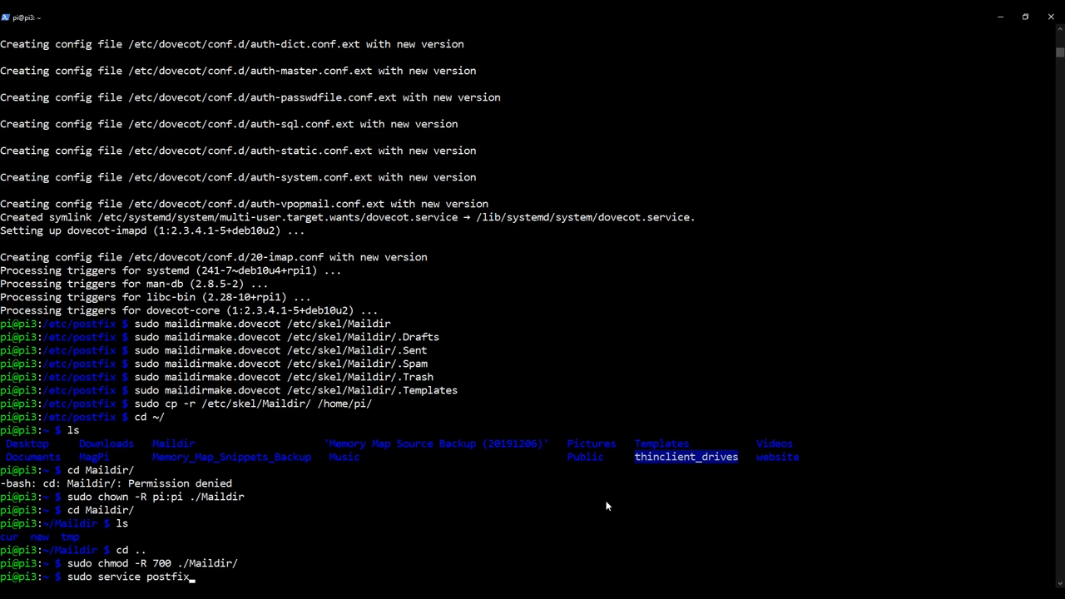
pyautogui.write('restart')
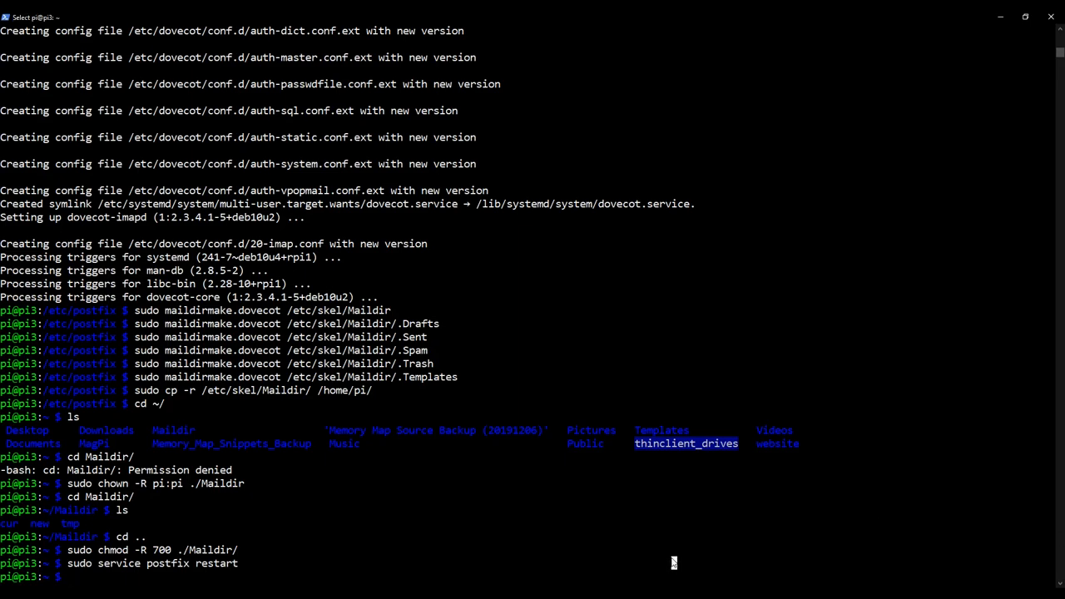
pyautogui.write('serv')
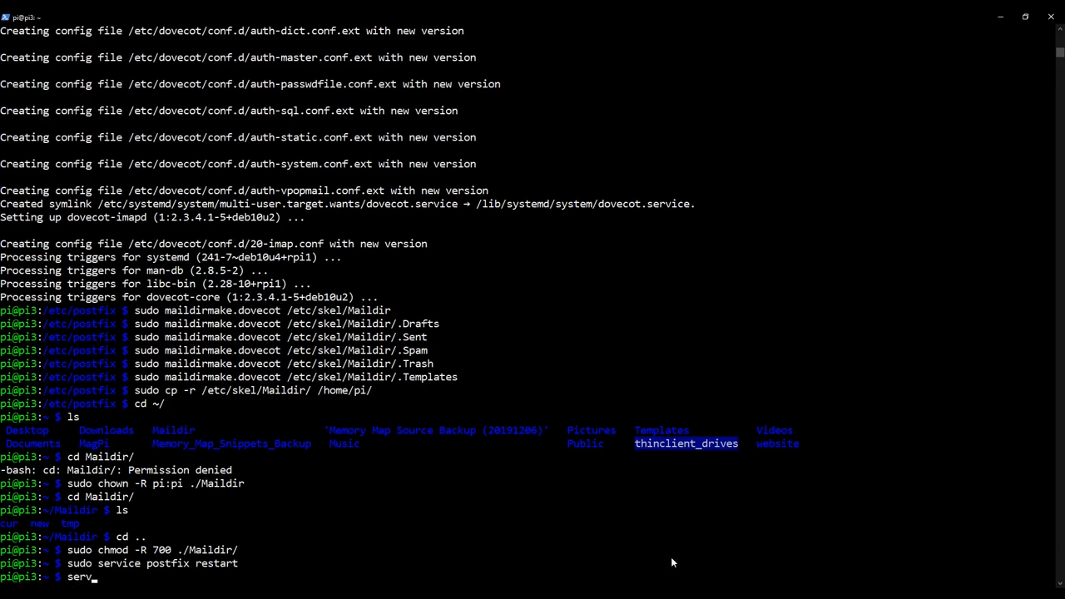